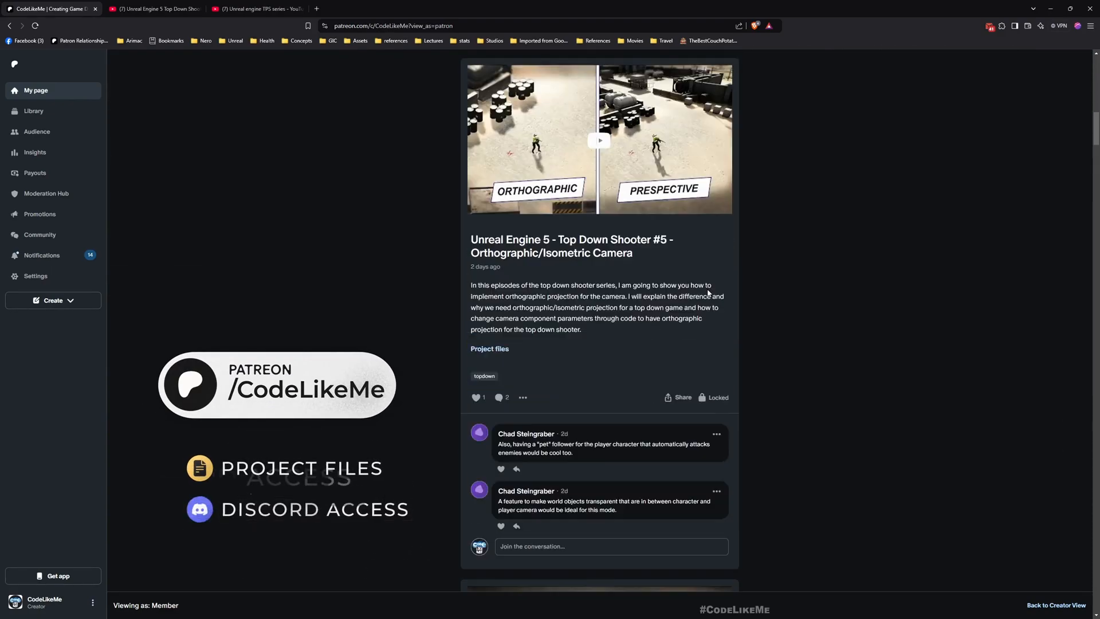
Scroll the Patreon posts, then switch to the browser tab with the Top Down Shooter playlist
scroll(down, 3)
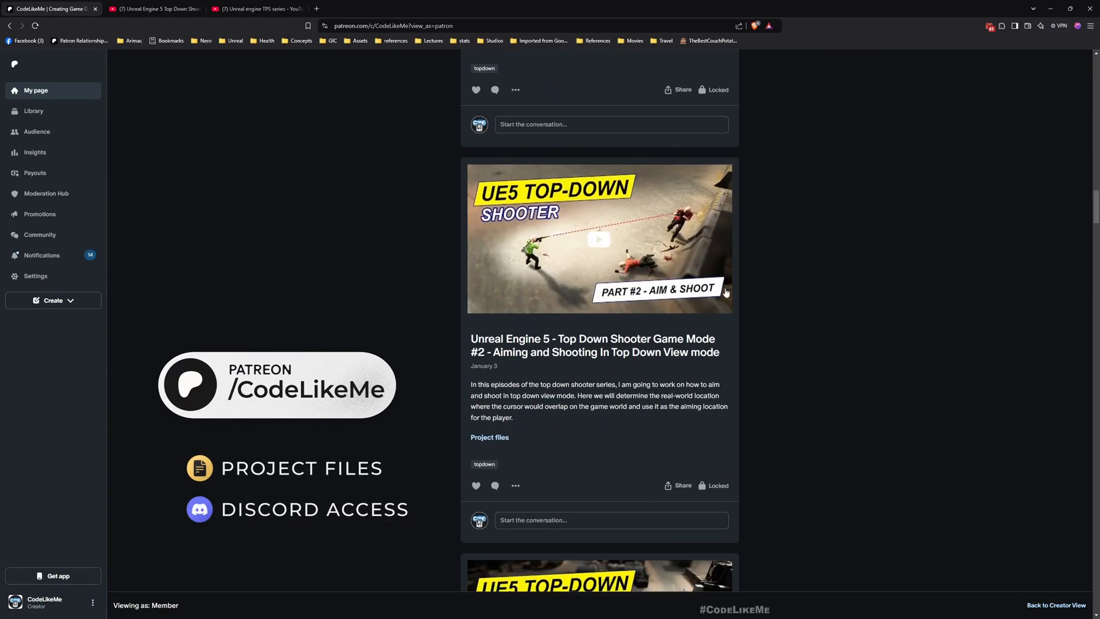
scroll(down, 3)
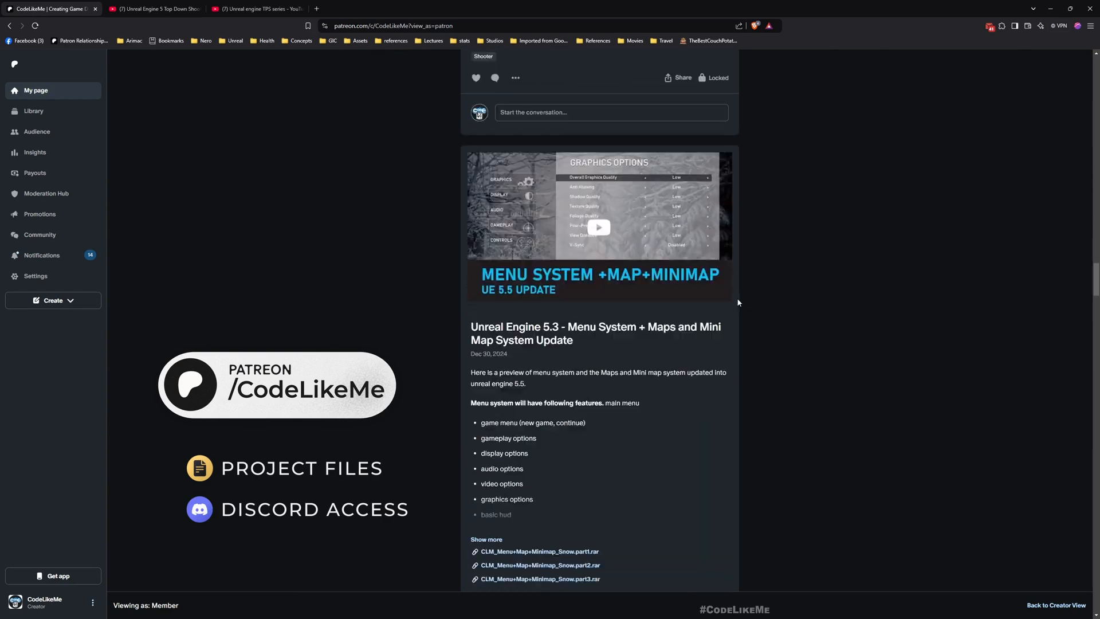
click(151, 9)
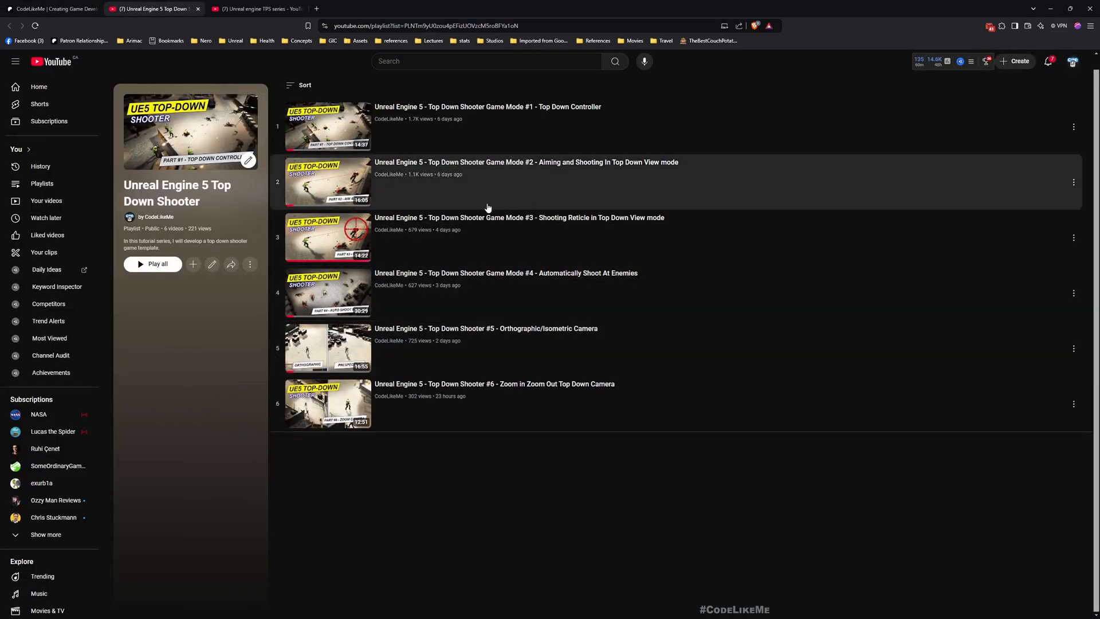
click(258, 10)
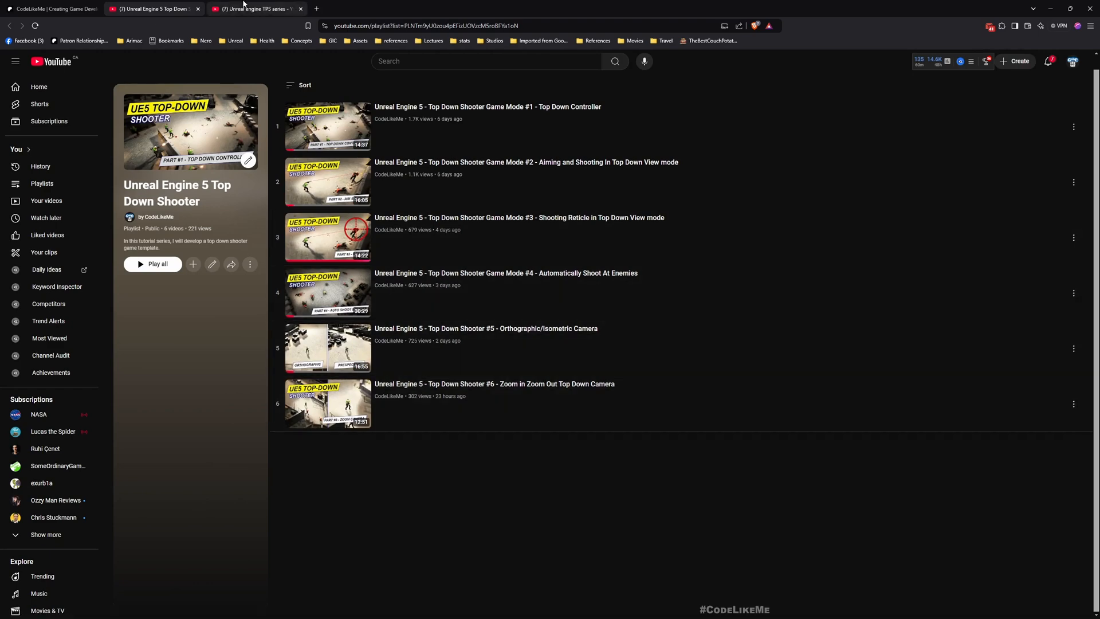
click(255, 9)
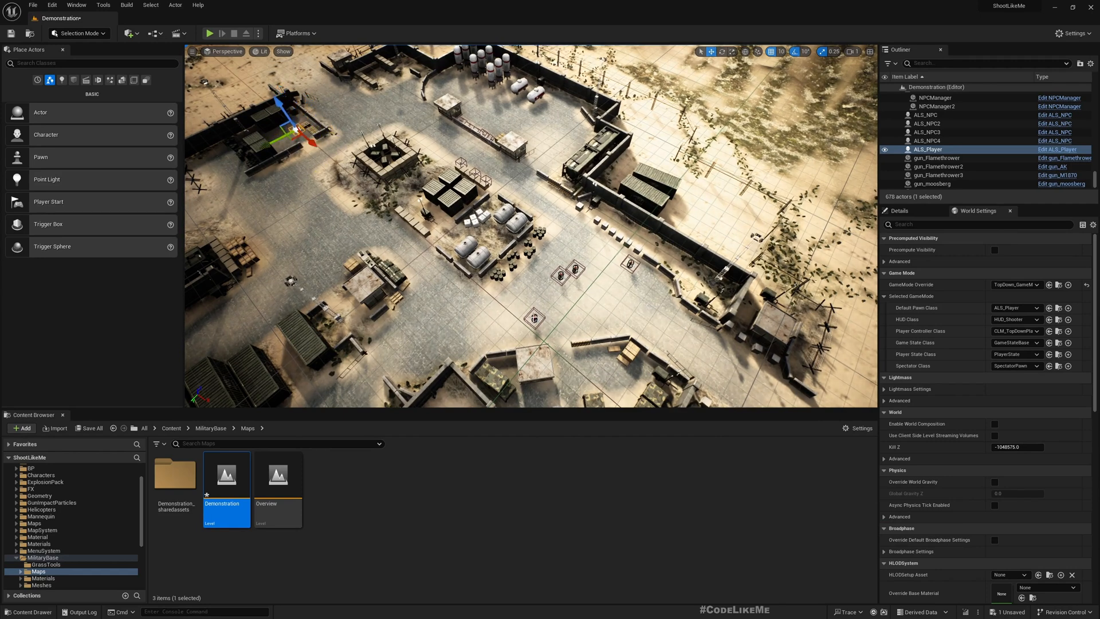
Bring up Unreal Editor with the Demonstration map loaded in the viewport
click(925, 140)
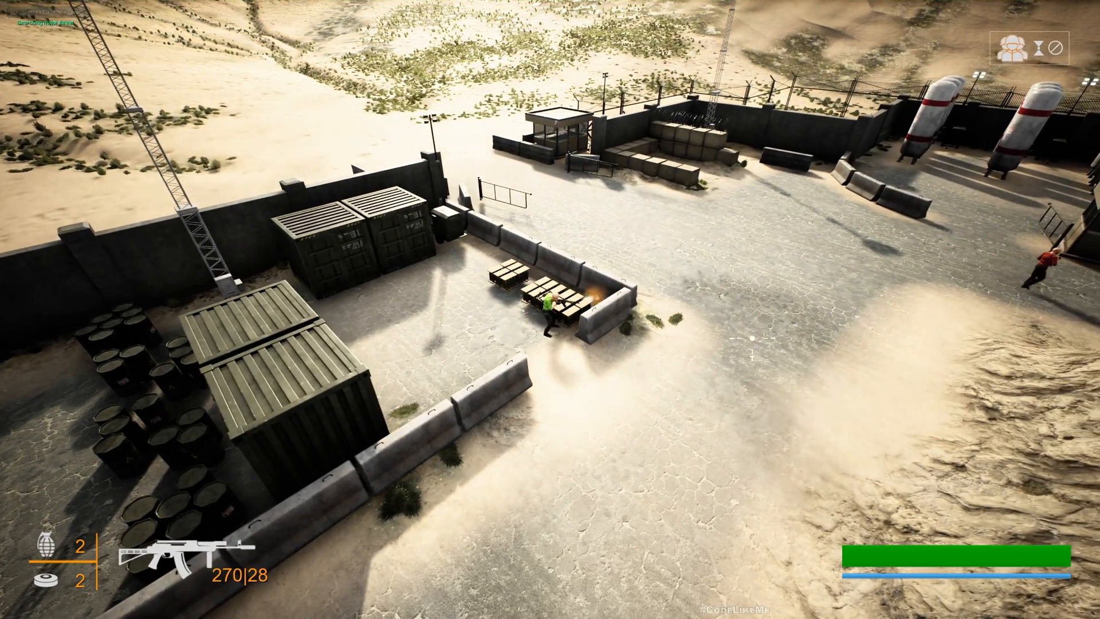
click(556, 309)
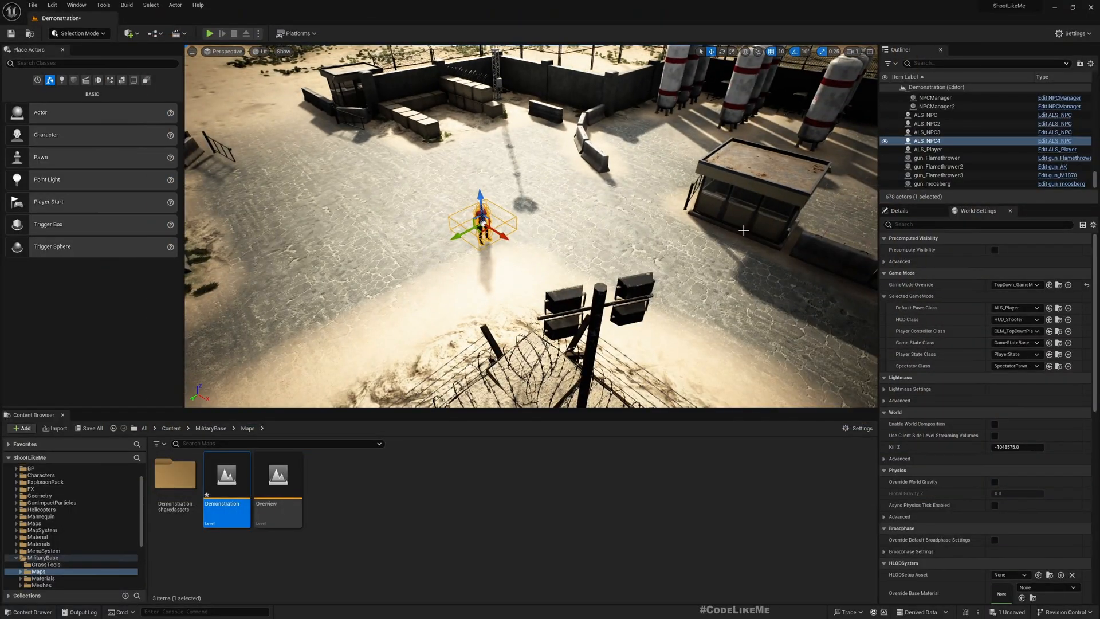
In the UI folder search 'dete' and open the wdg_DetectionIndicator widget blueprint
click(176, 474)
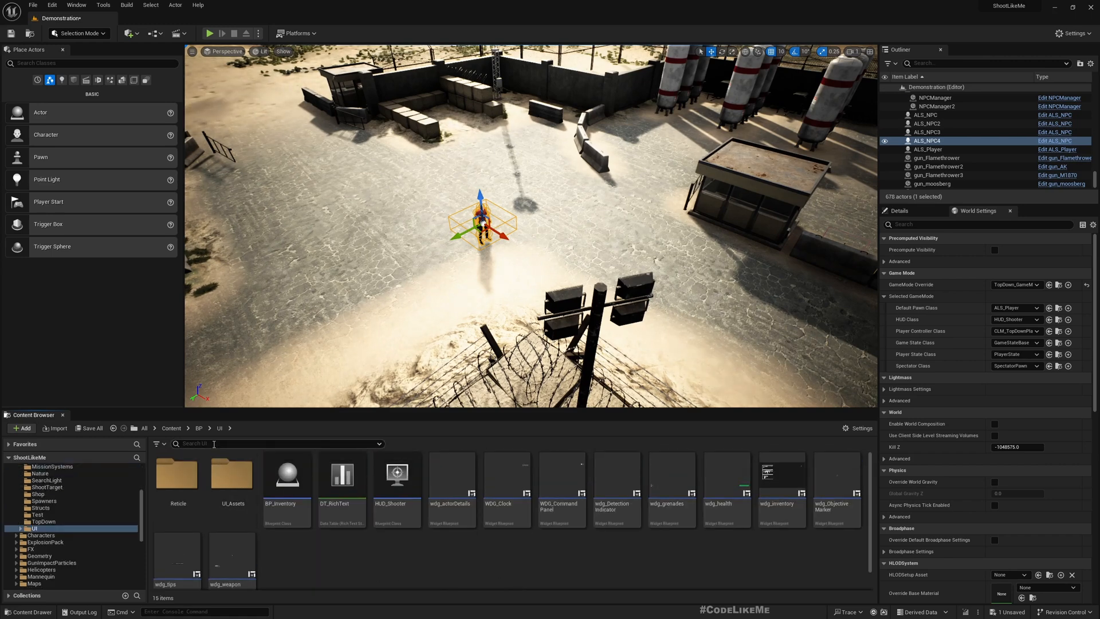
mouse_move(244, 445)
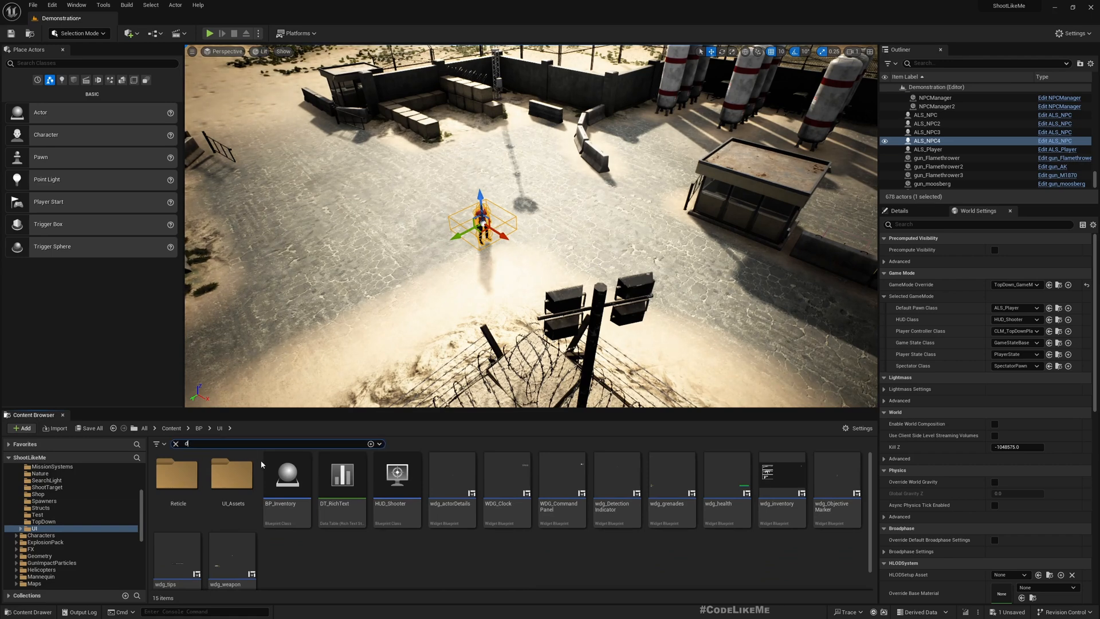
text(dete)
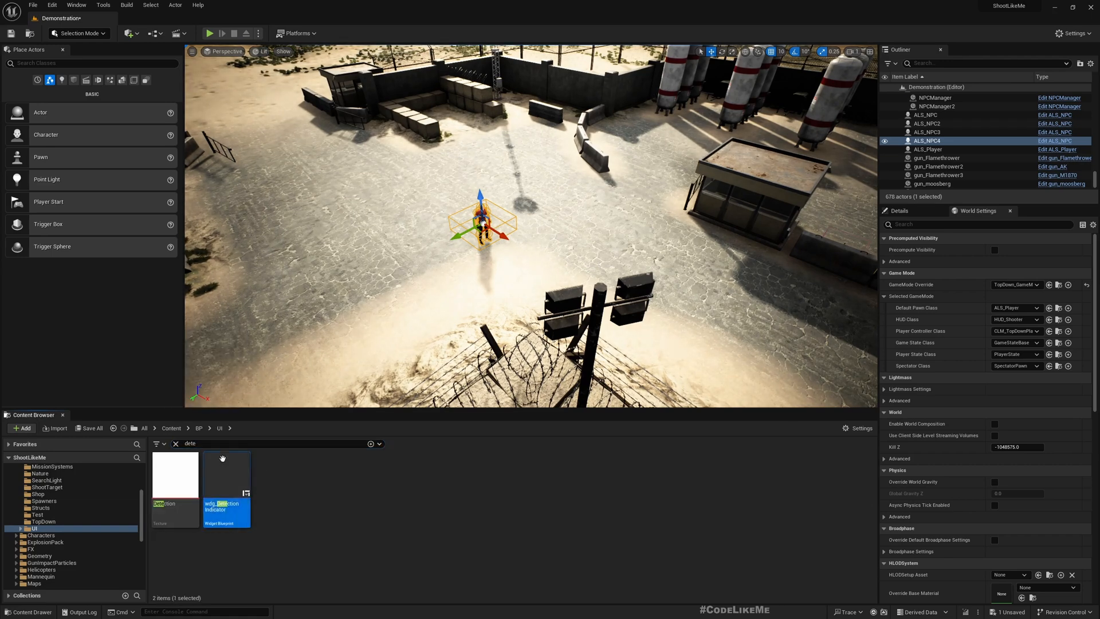
double_click(227, 474)
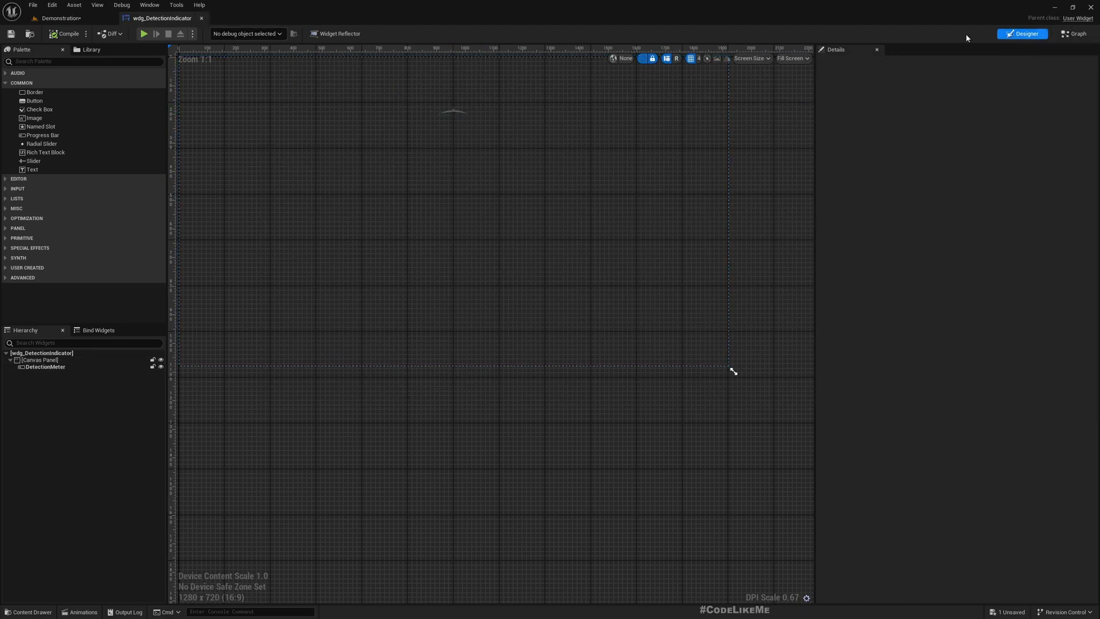
Select DetectionMeter and expand its Render Transform to view the Angle, then view the Event Graph
click(46, 367)
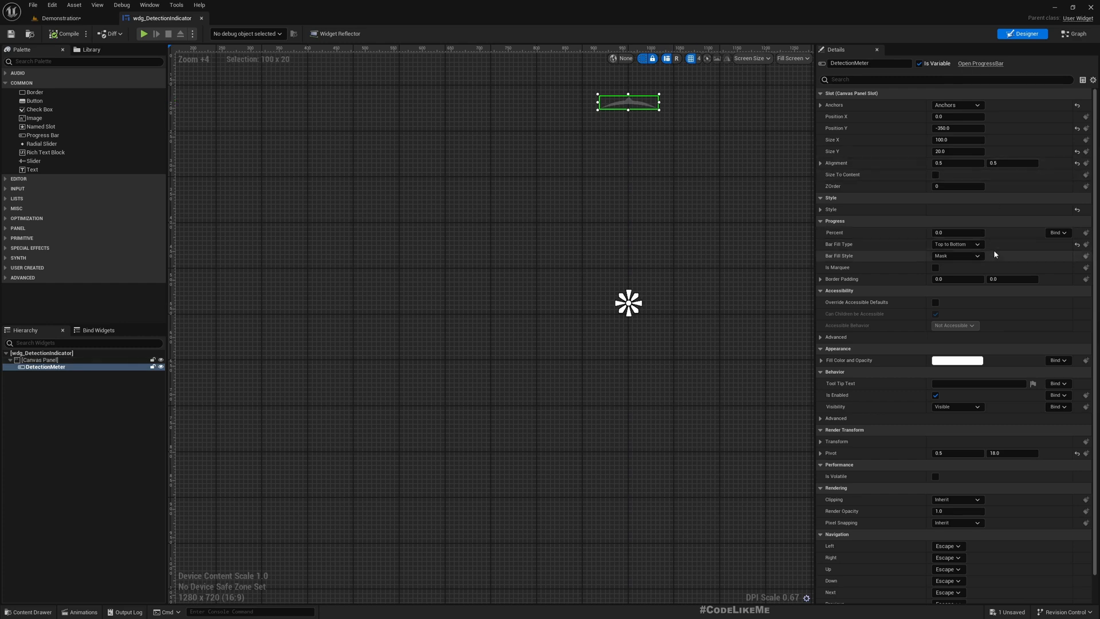
scroll(down, 3)
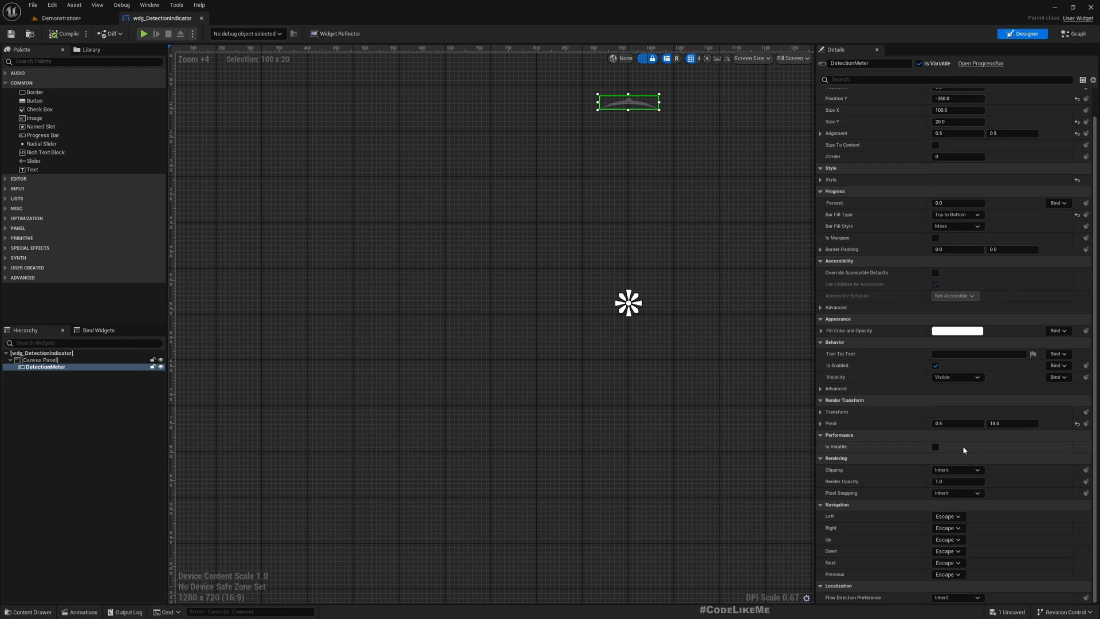
mouse_move(868, 416)
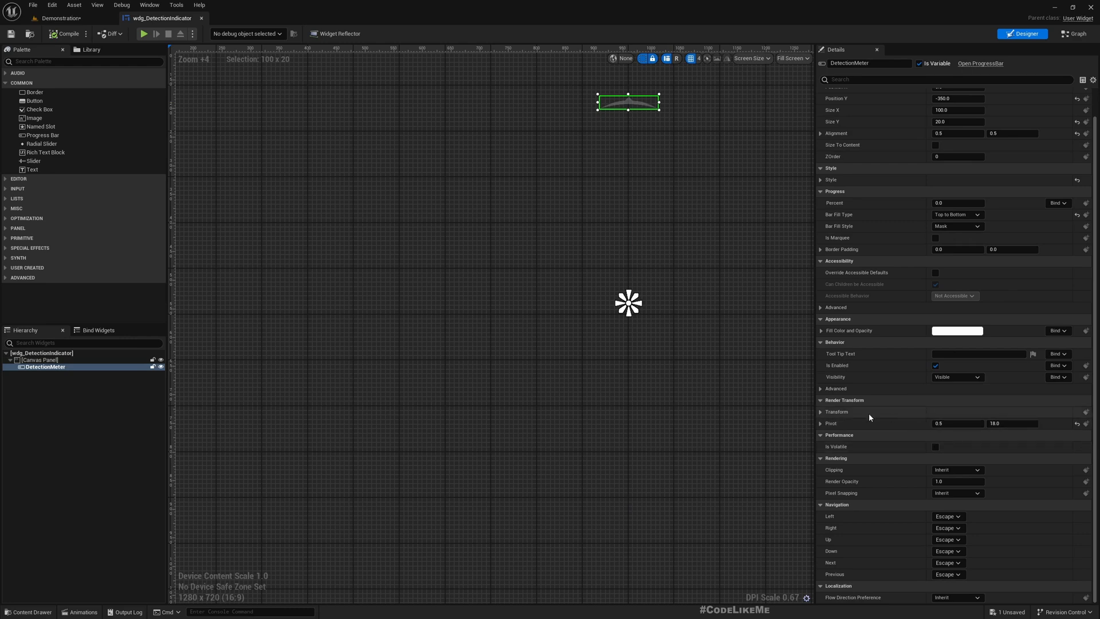
click(820, 411)
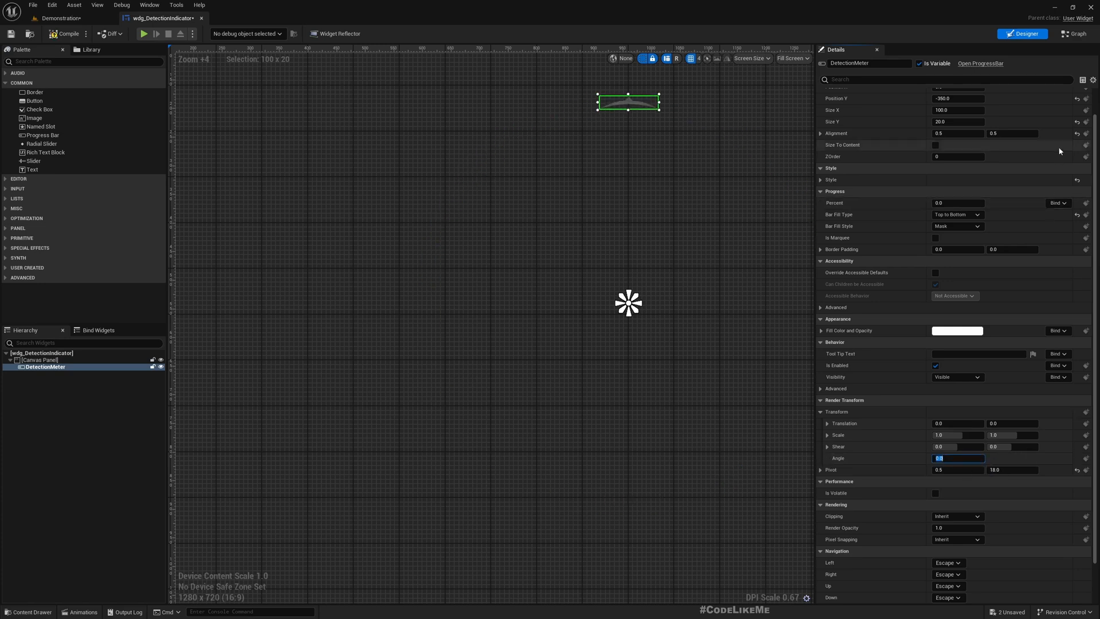
click(1074, 34)
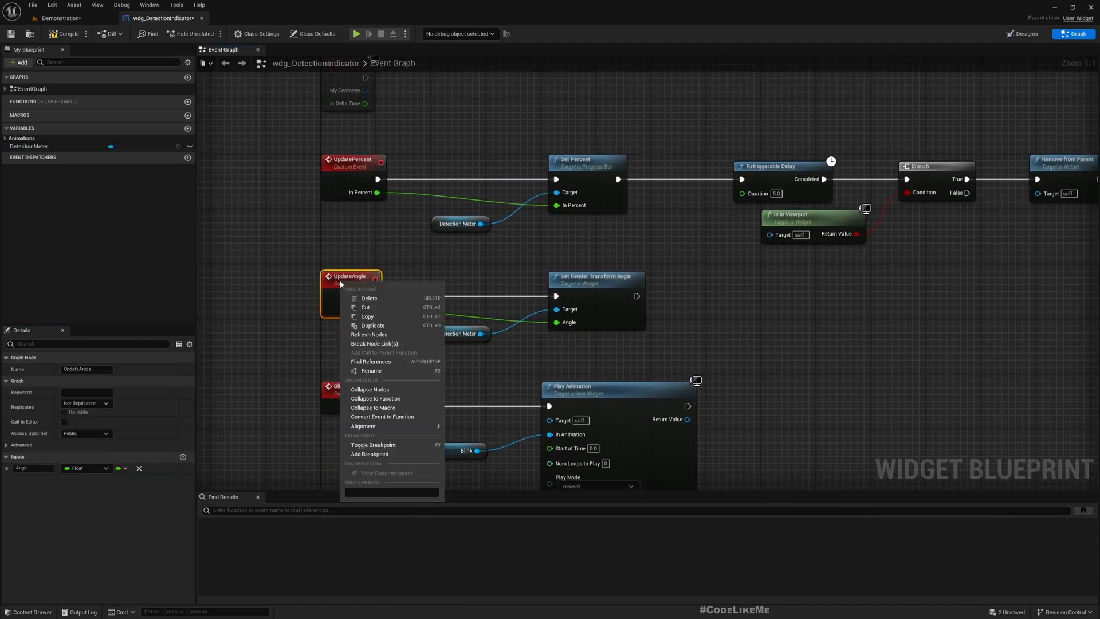
Find references to UpdateAngle across all blueprints and open its call in ALS_AI_Controller
click(371, 361)
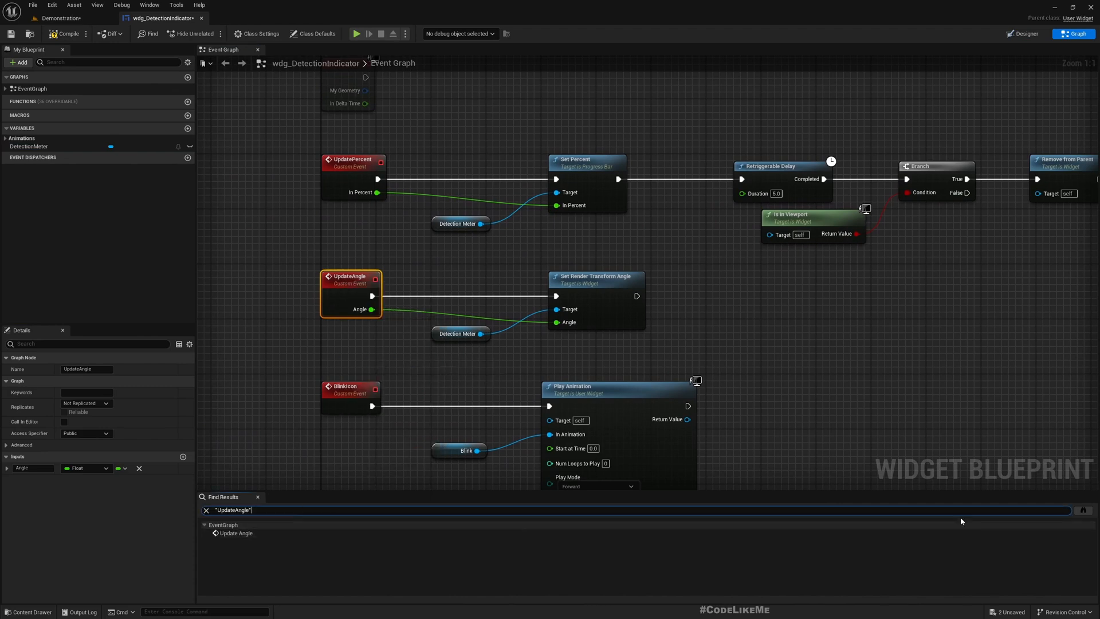
click(1084, 511)
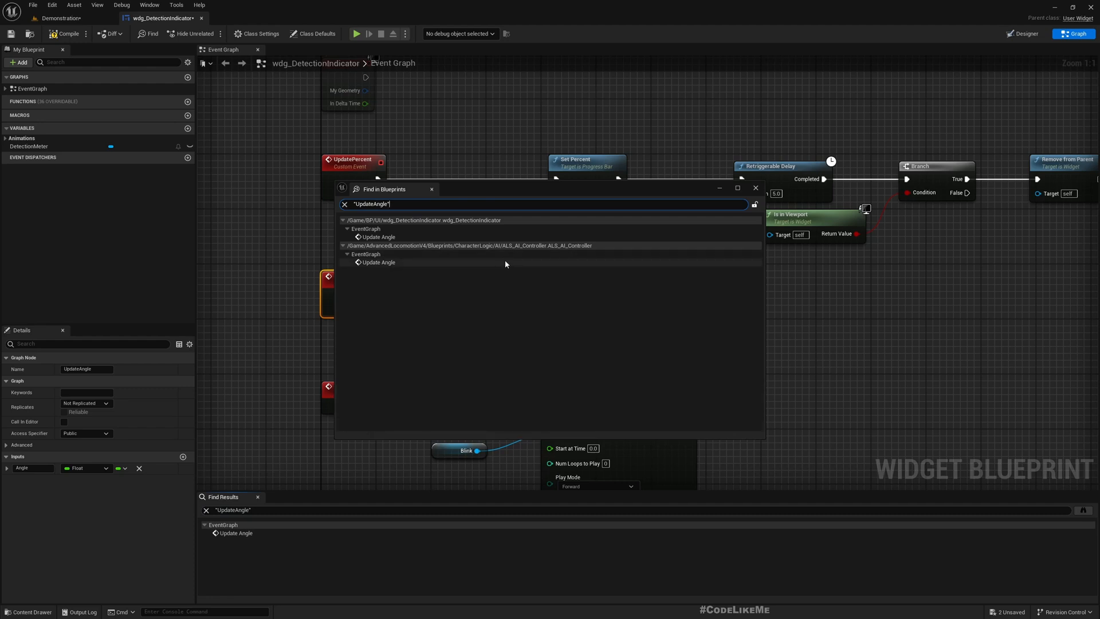
mouse_move(617, 245)
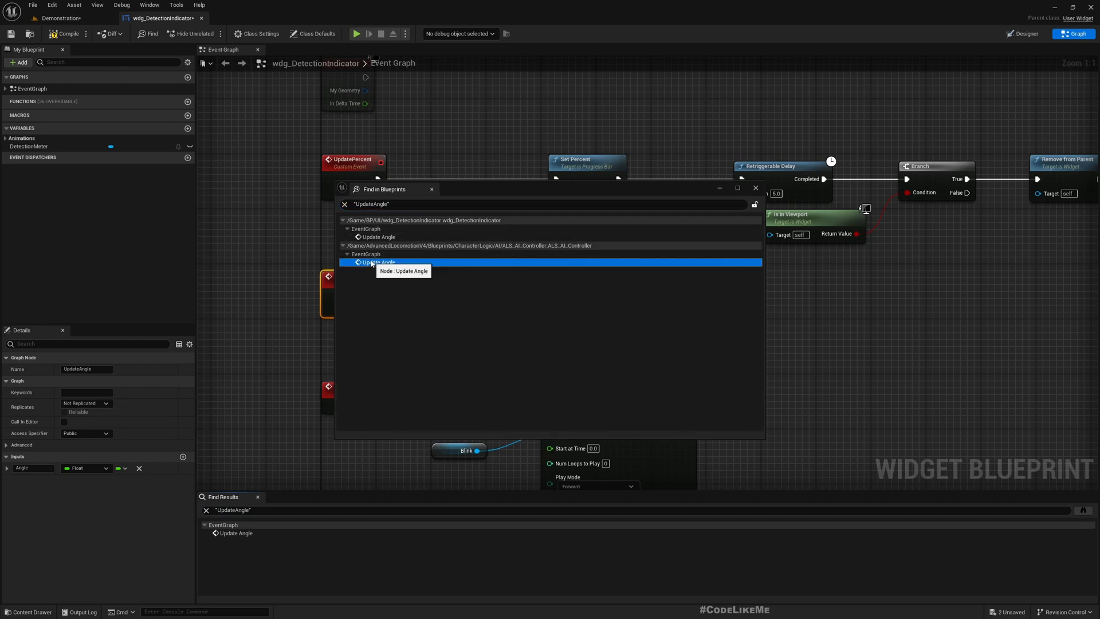
double_click(377, 263)
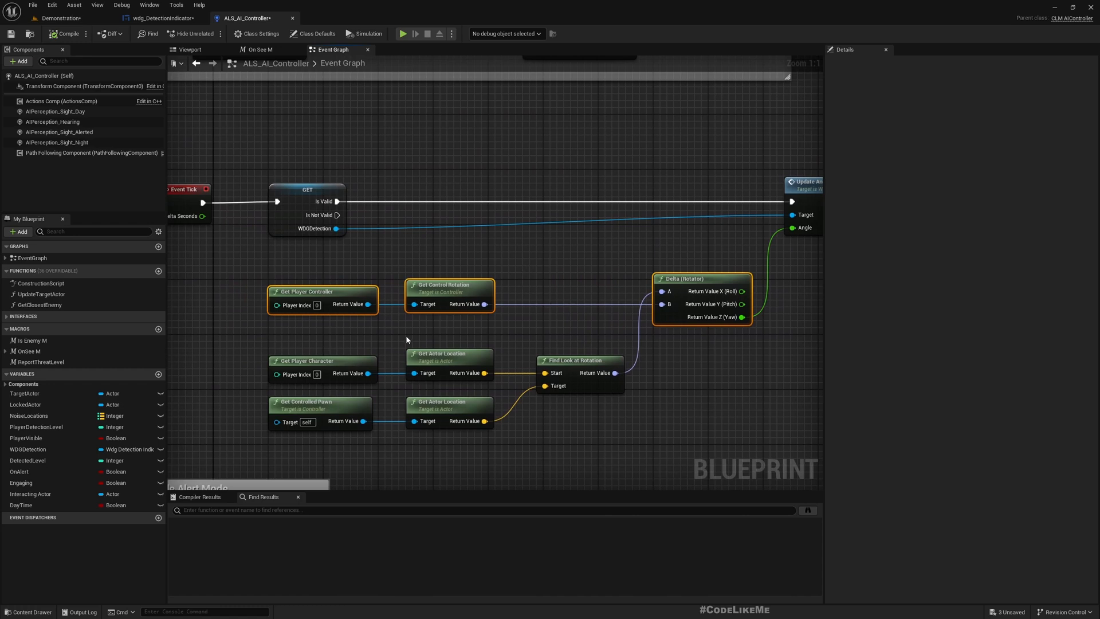
mouse_move(303, 339)
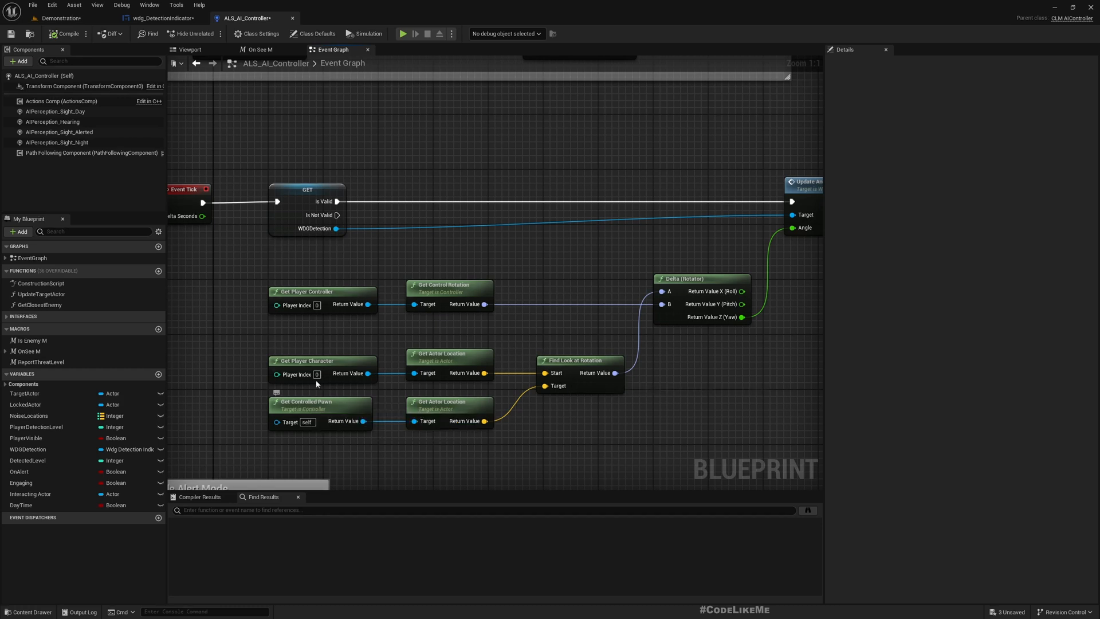
mouse_move(312, 339)
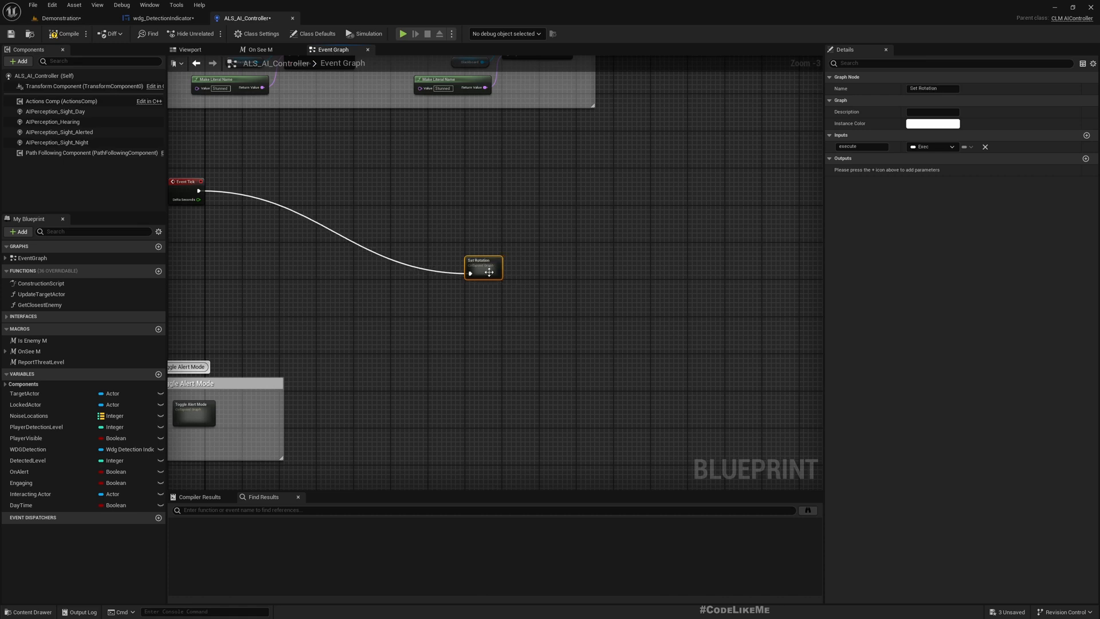
Move the Set Rotation node beside Event Tick and enter its collapsed graph
drag(483, 267, 317, 181)
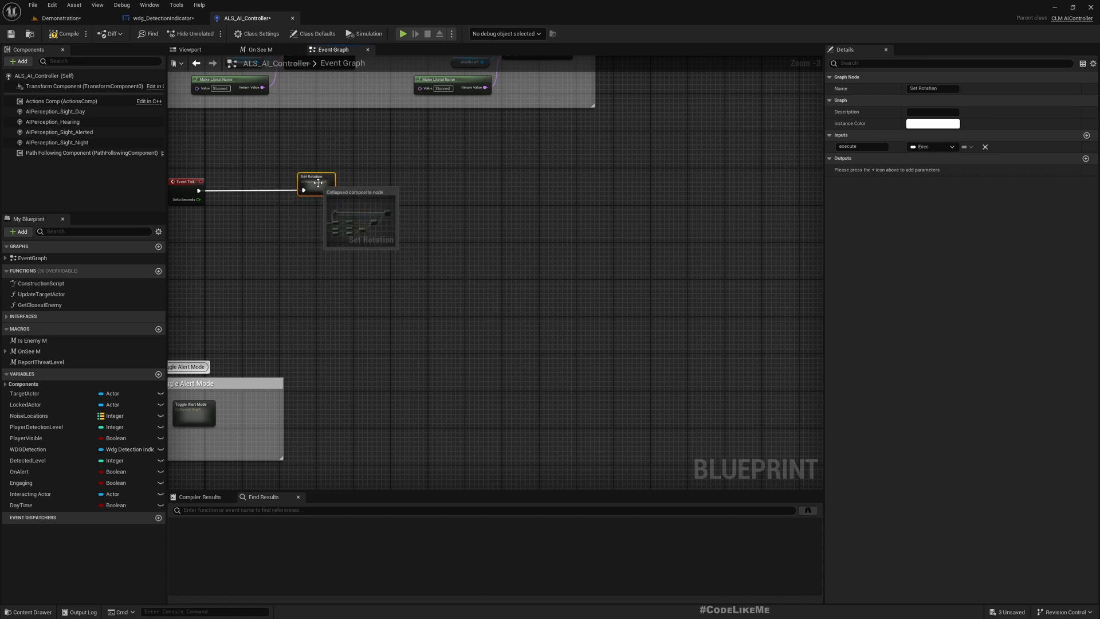
double_click(313, 179)
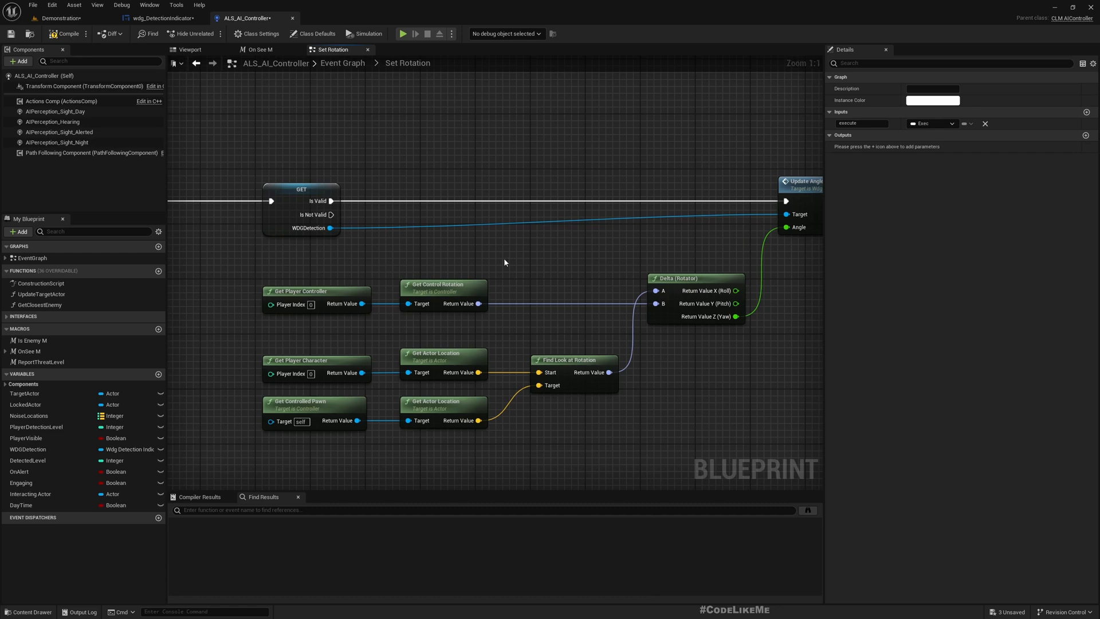
mouse_move(575, 360)
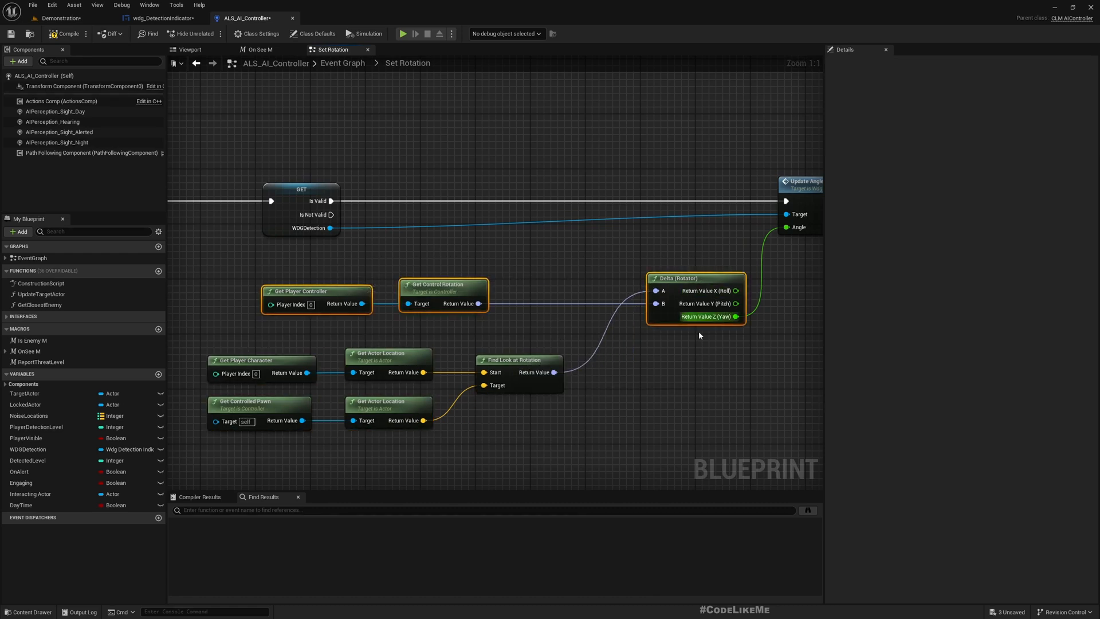
scroll(down, 3)
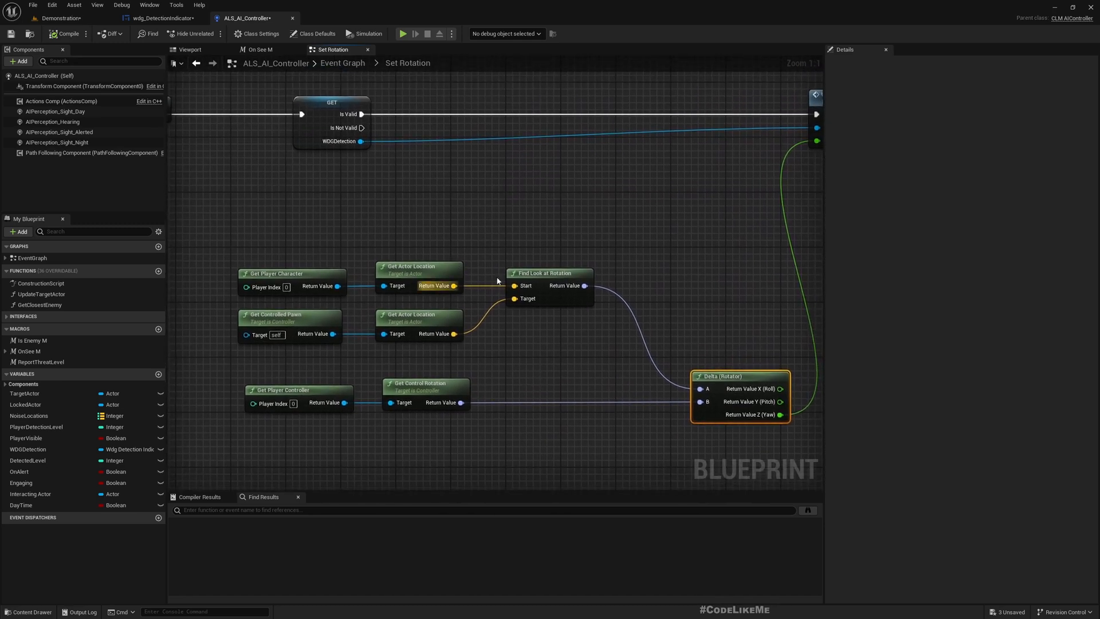
mouse_move(461, 392)
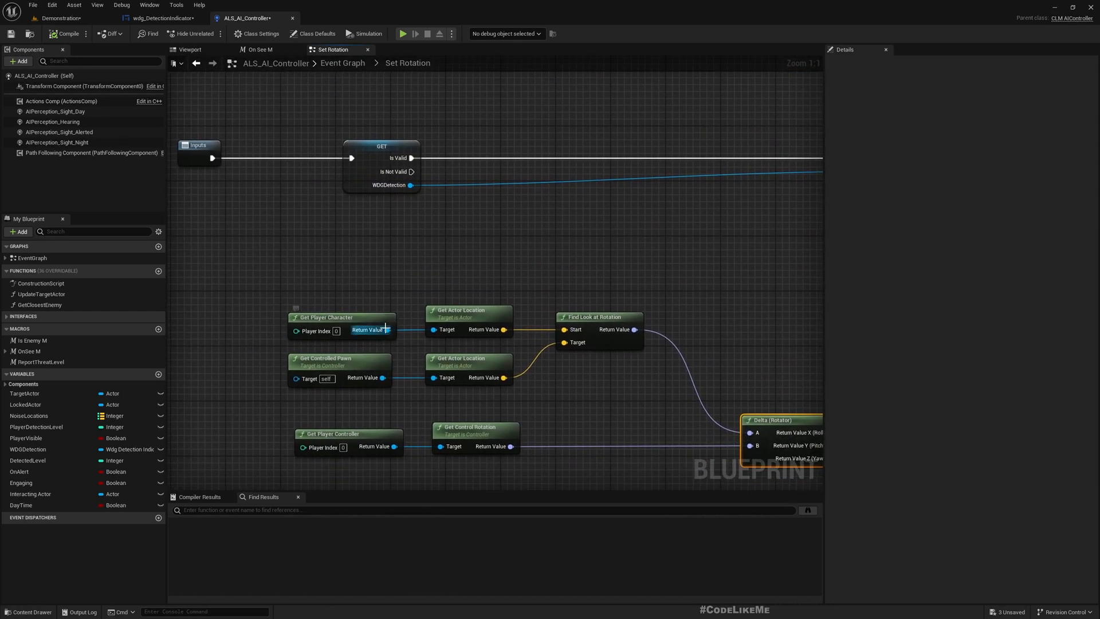
Add Get Current Game Mode from Get Player Character and name the interface output GameMode
drag(385, 330, 439, 251)
text(get game mod)
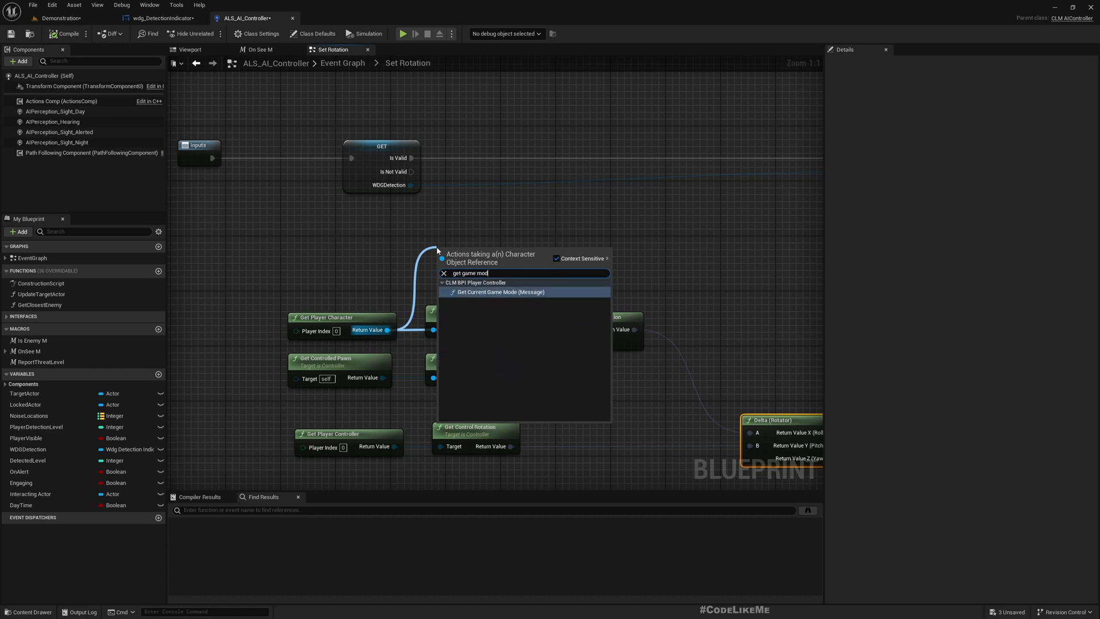
click(499, 292)
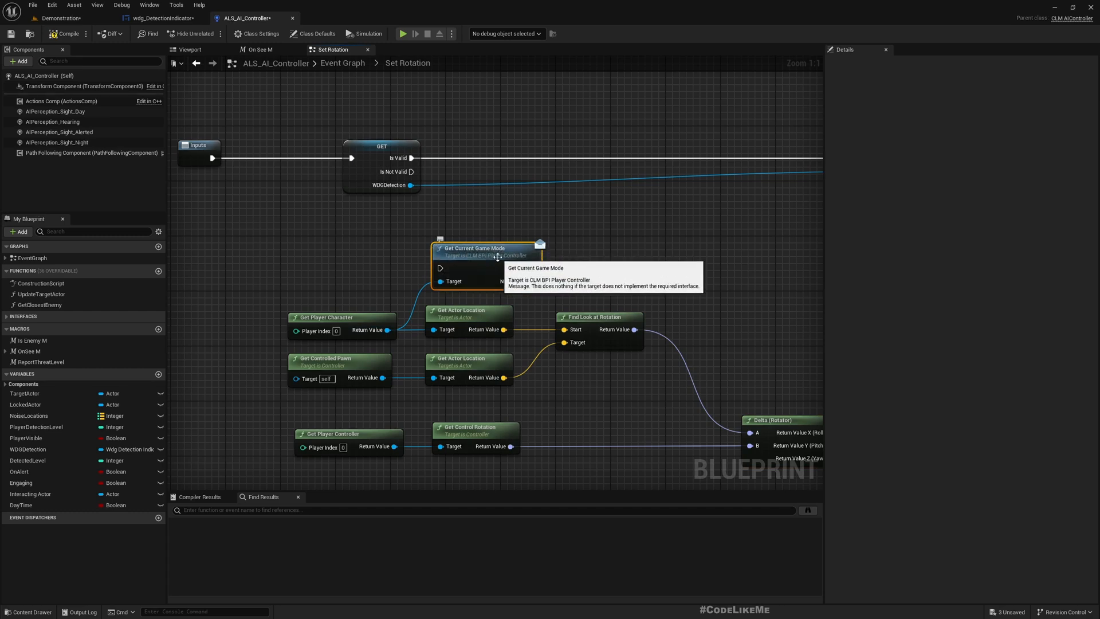
drag(476, 249, 539, 140)
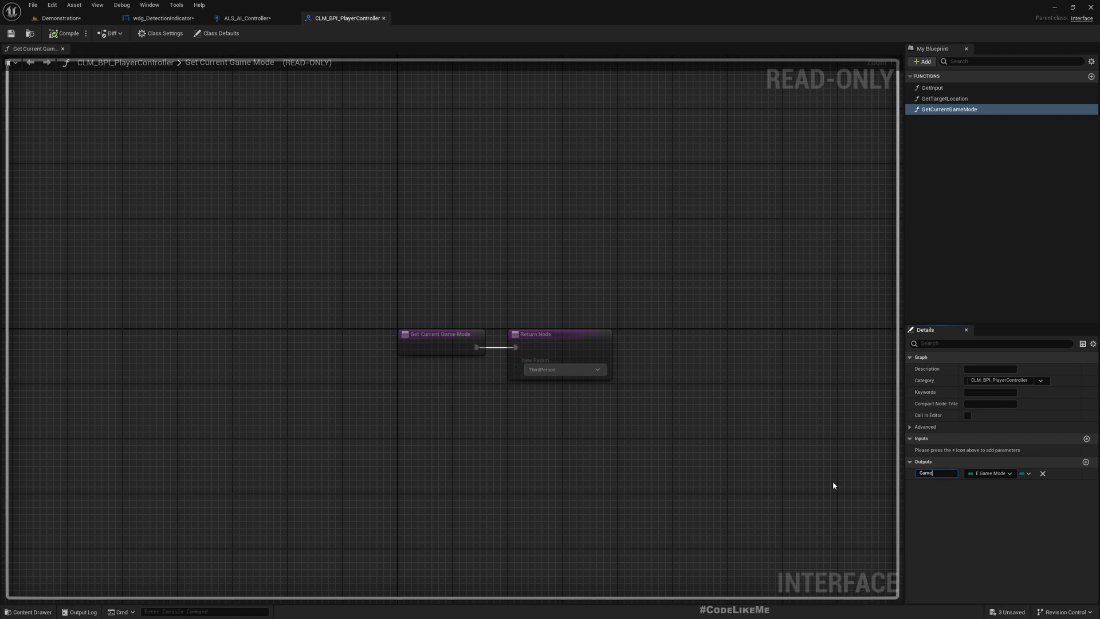
text(GameMode)
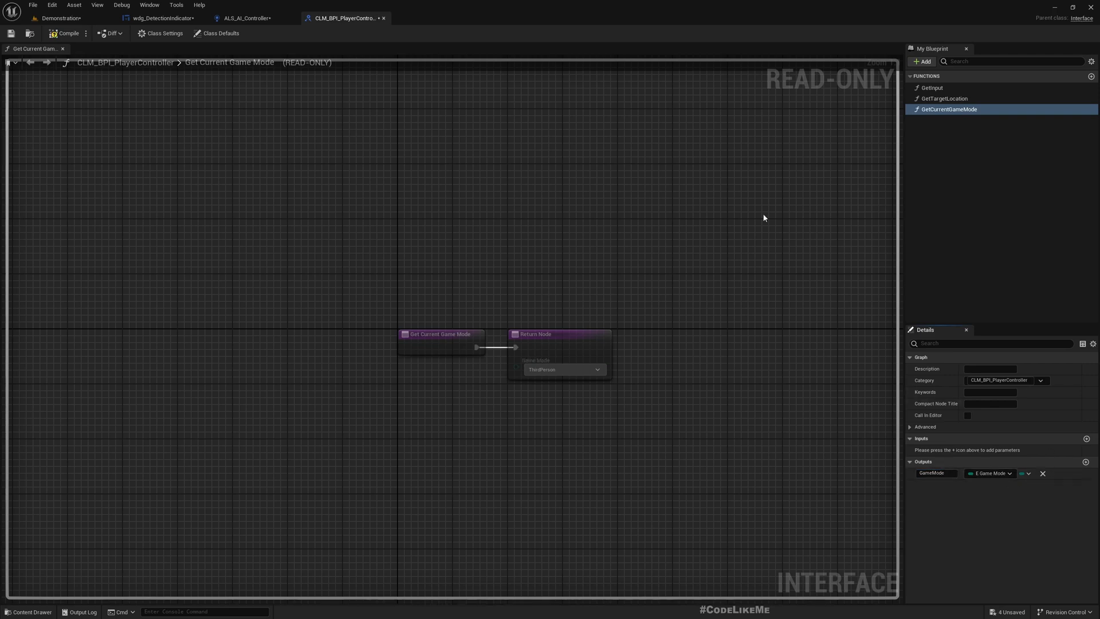
click(247, 18)
text(sele)
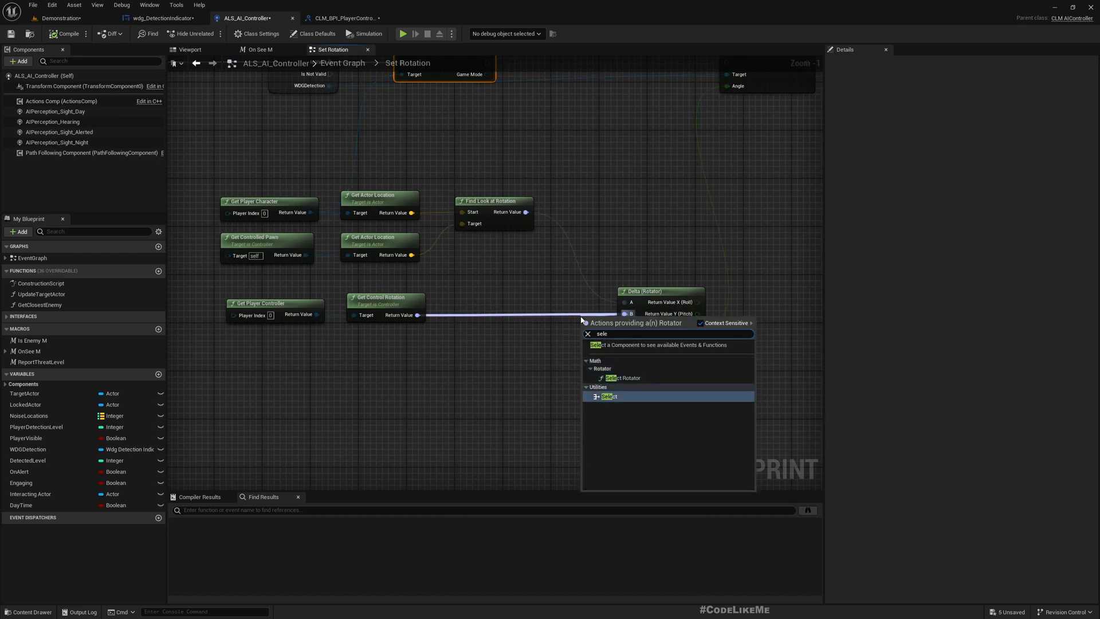
Add a Select node after Get Control Rotation feeding the Delta rotator, and position it
click(608, 396)
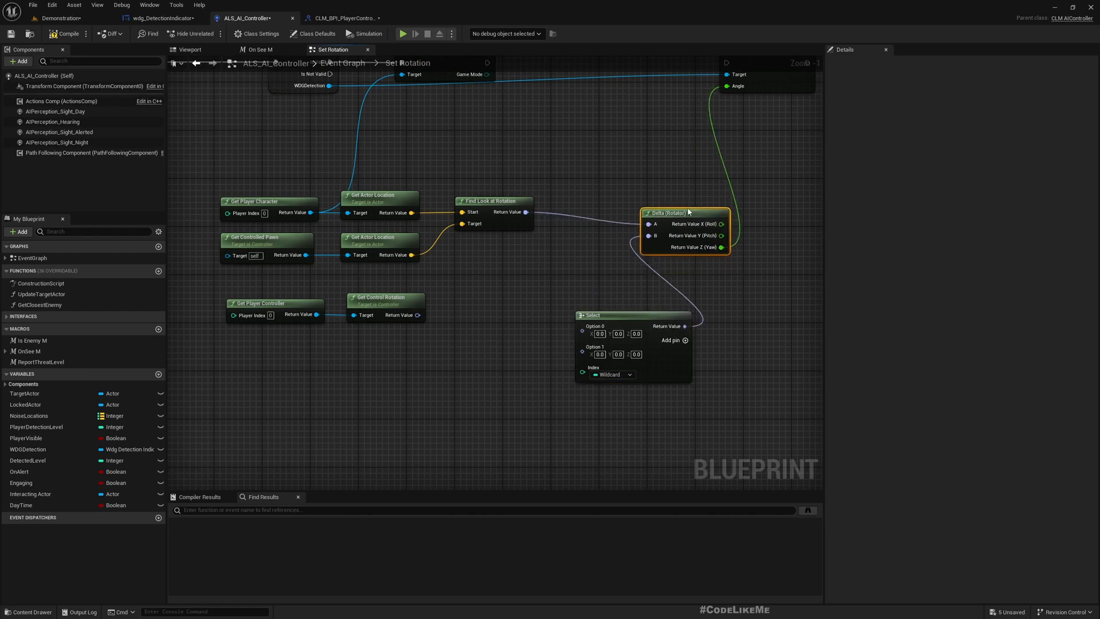
drag(631, 314, 601, 295)
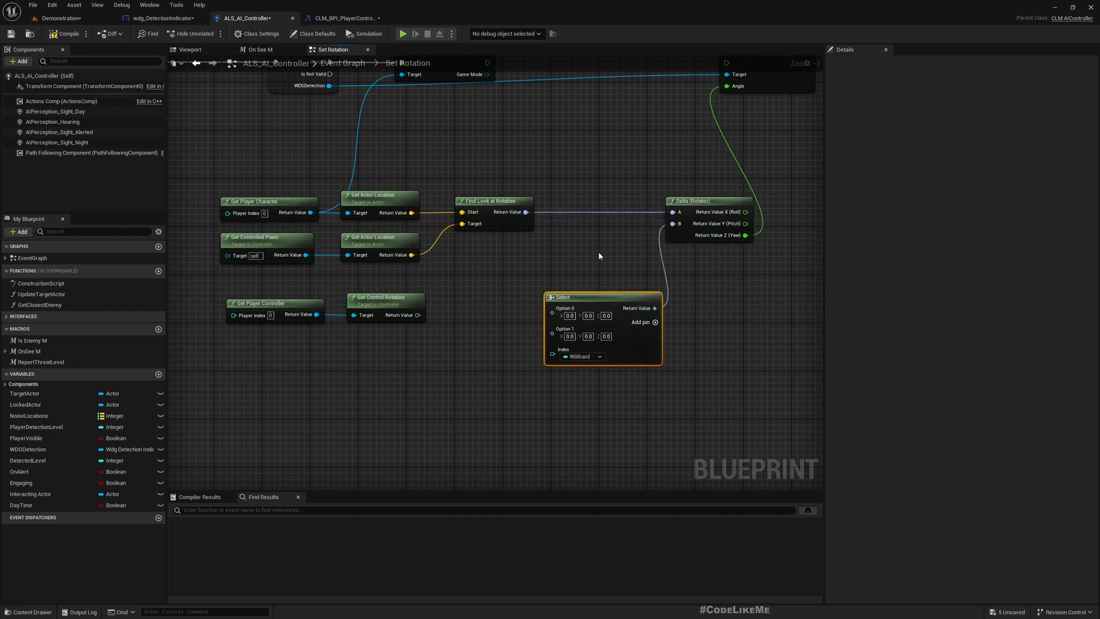
scroll(down, 3)
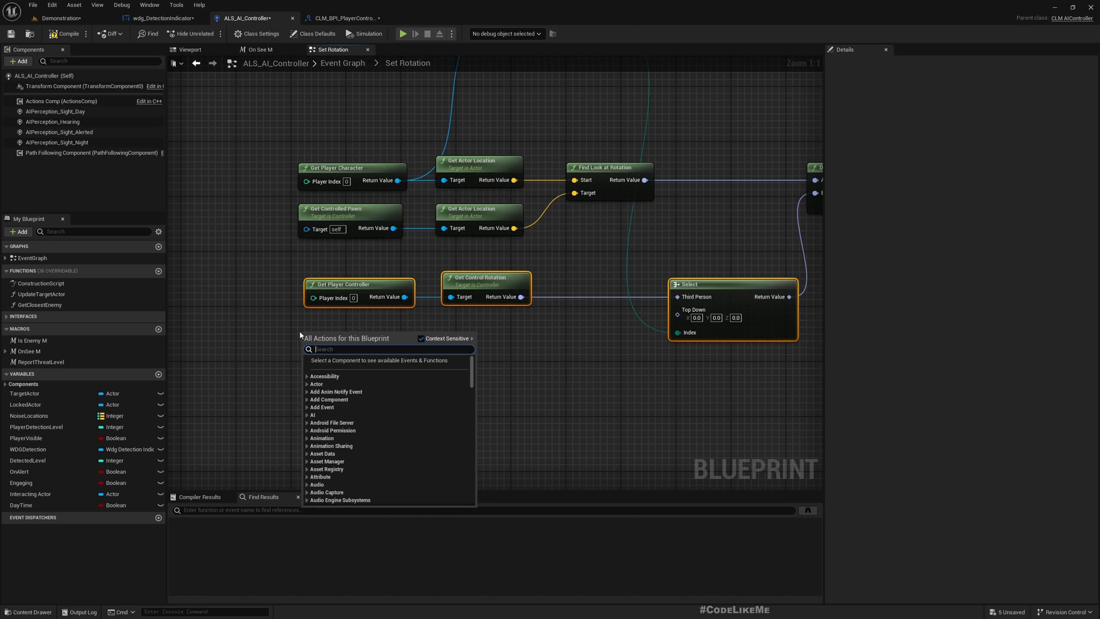
Add Get Player Camera Manager with Get Camera Rotation and wire it into the Top Down option
text(get camera man)
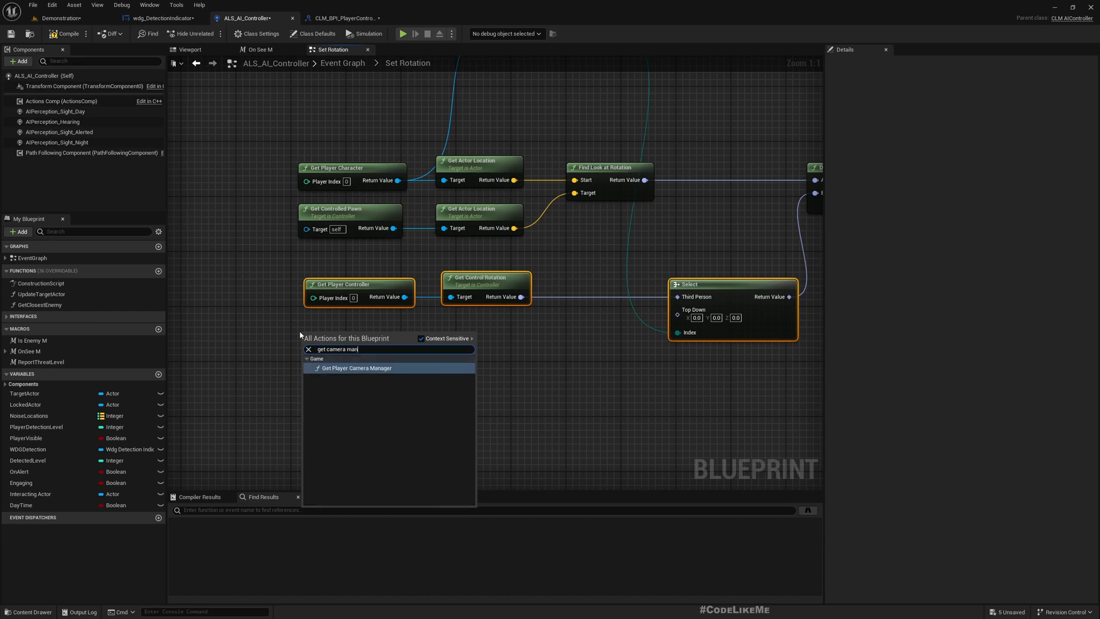
click(356, 367)
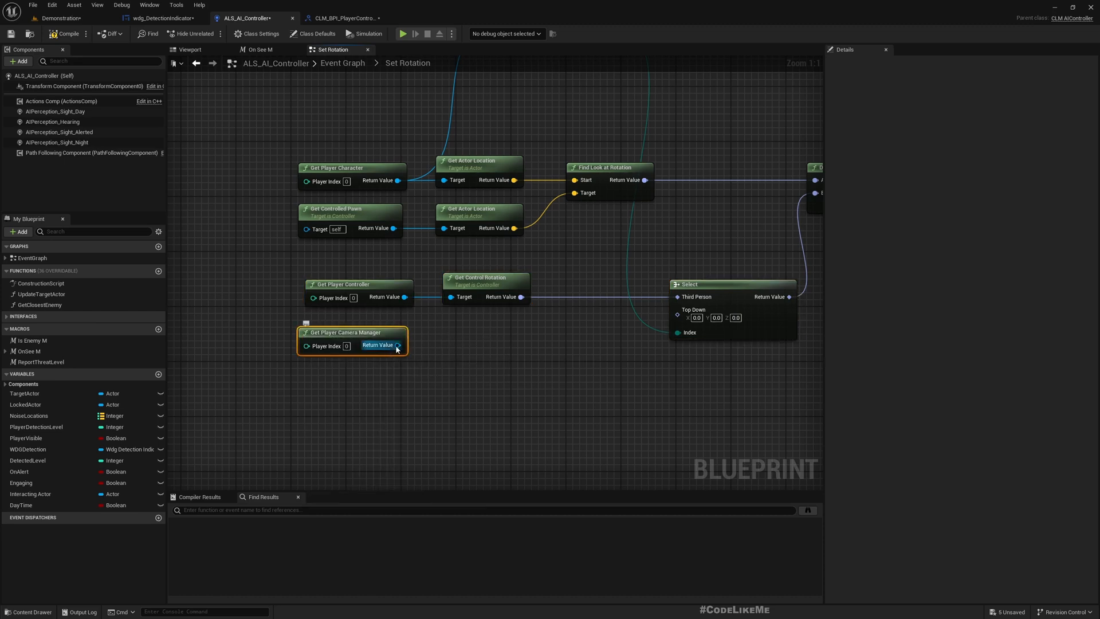
drag(397, 345, 440, 354)
text(get rotati)
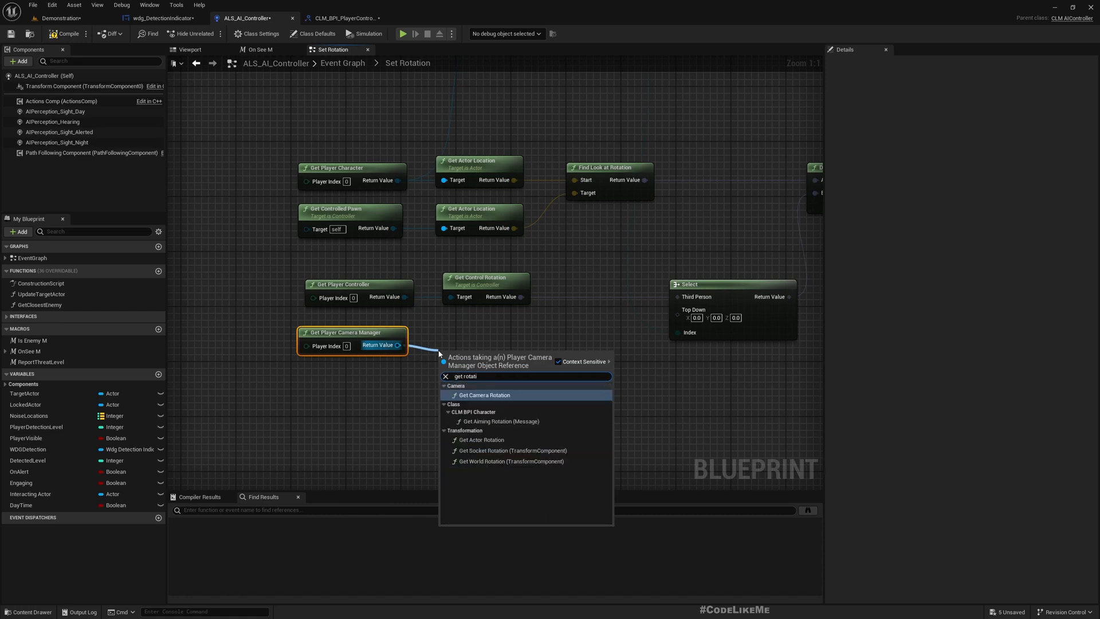
click(484, 394)
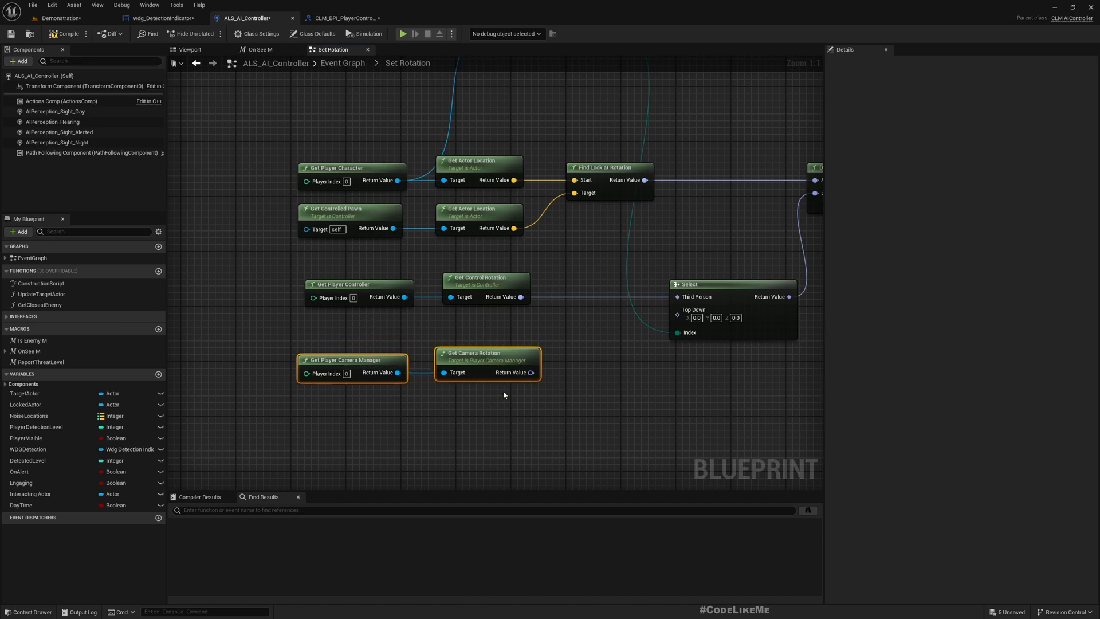
drag(532, 371, 694, 317)
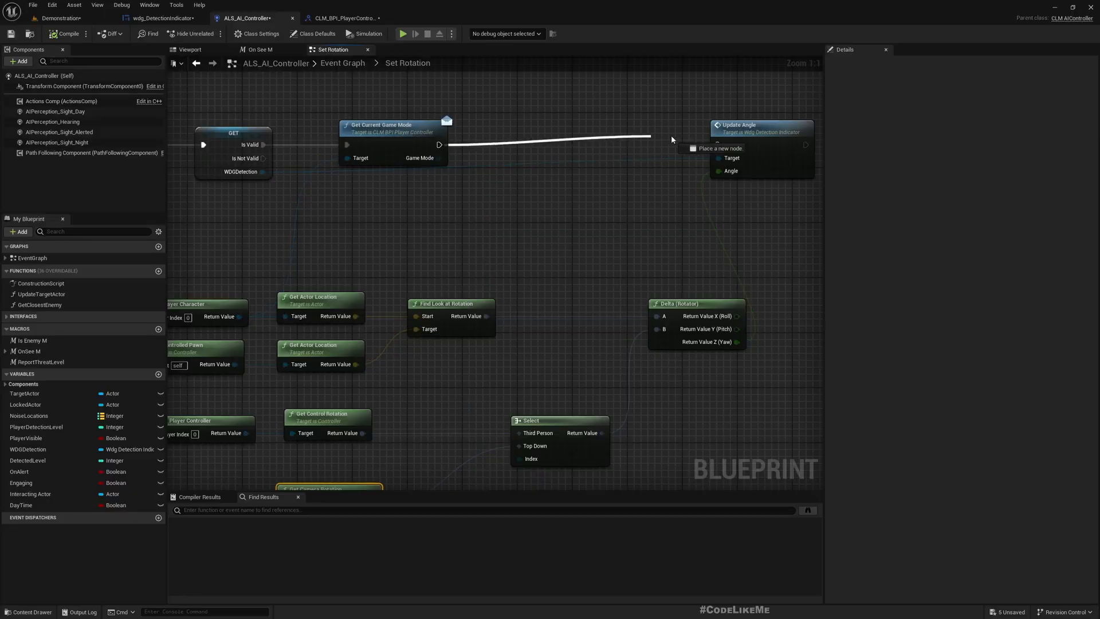
Wire Get Current Game Mode's exec into Update Angle and compile the AI controller
click(59, 50)
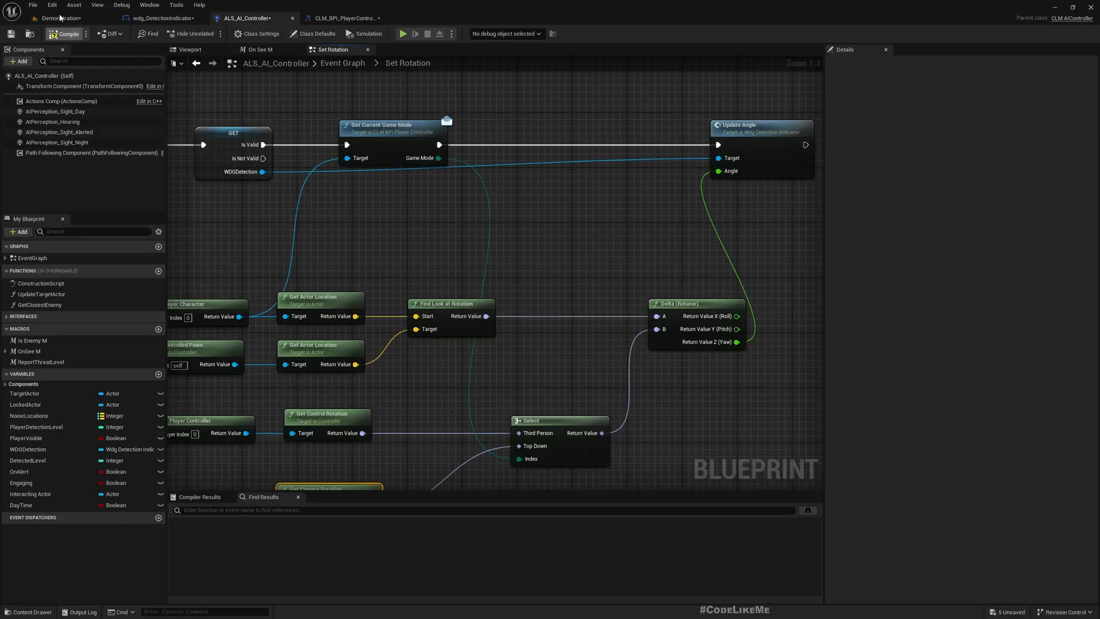
click(403, 33)
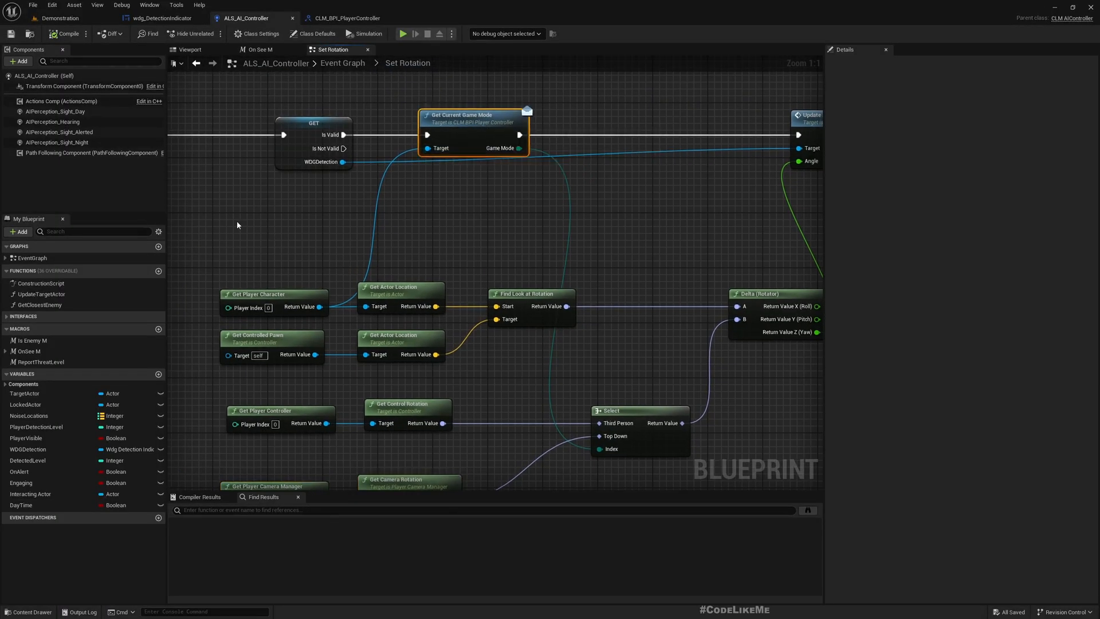
Add a Get Player Controller node to the AI controller graph via the node search
right_click(428, 148)
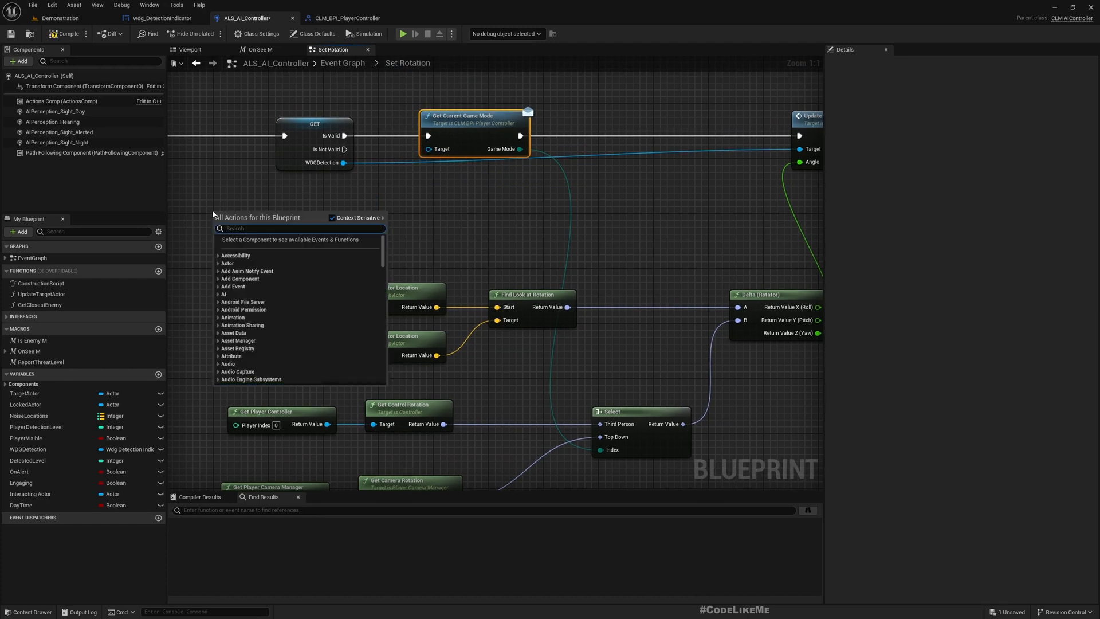
text(get player con)
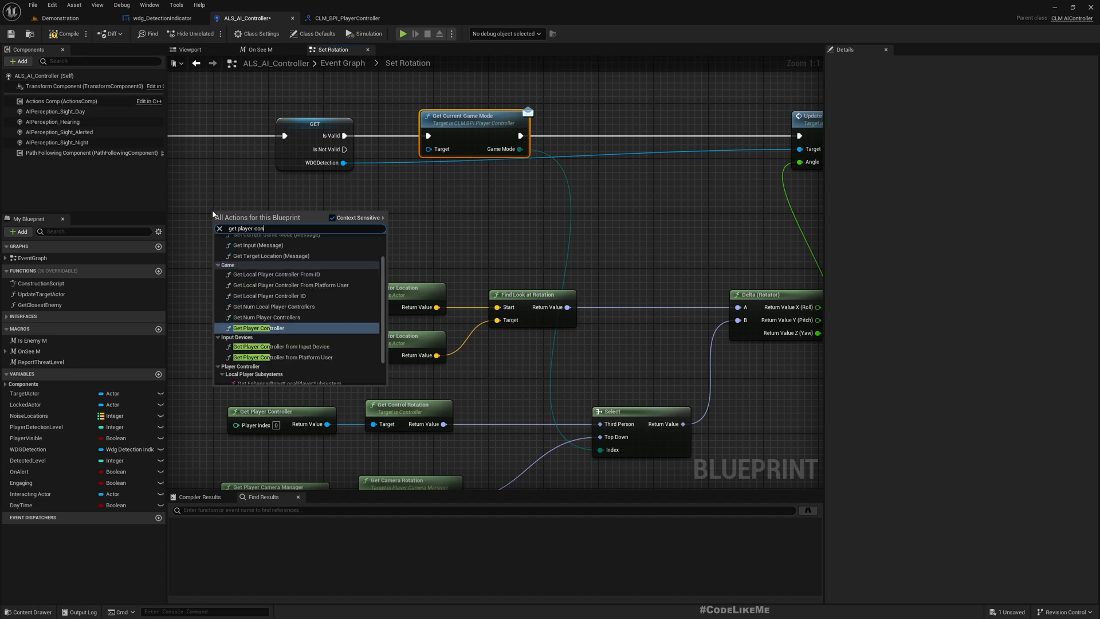
click(257, 328)
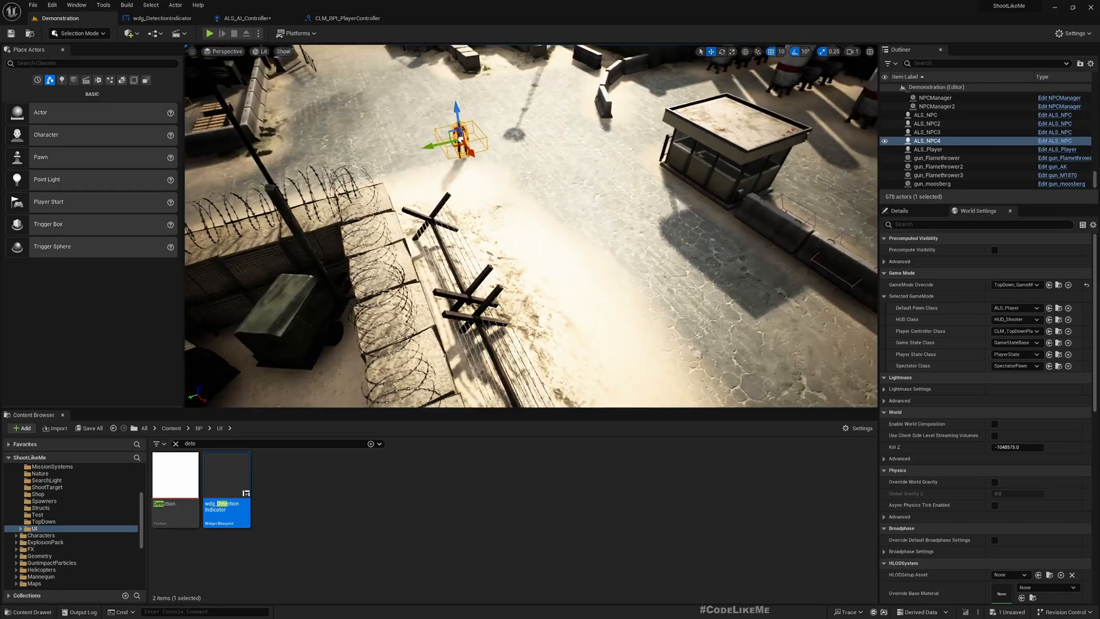
Start Play in the Demonstration level to watch the NPC detection indicator
click(212, 32)
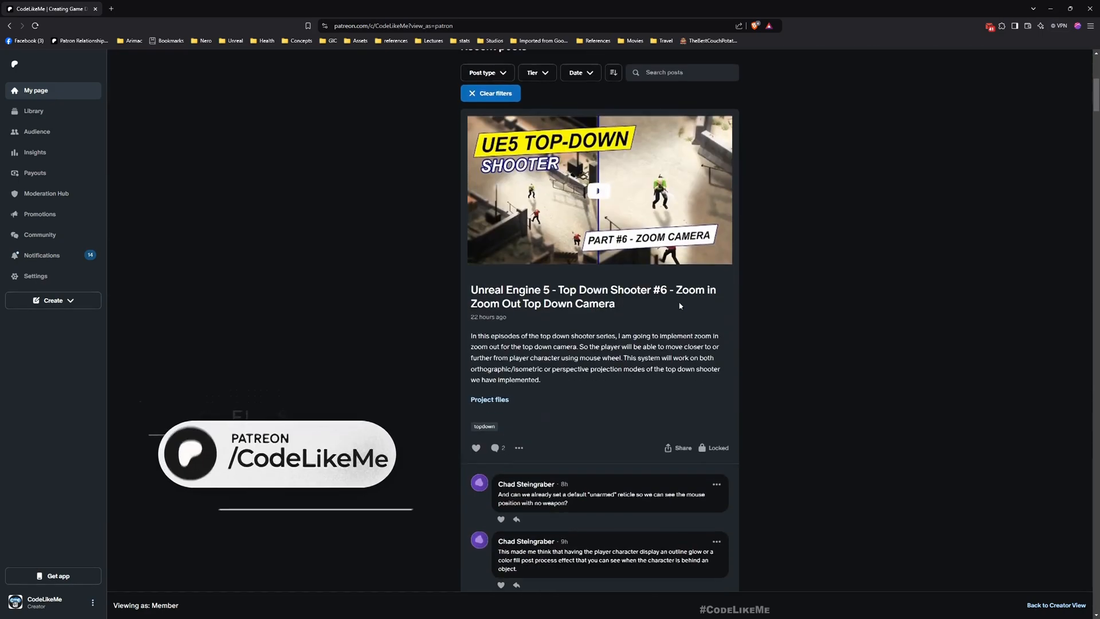
scroll(down, 3)
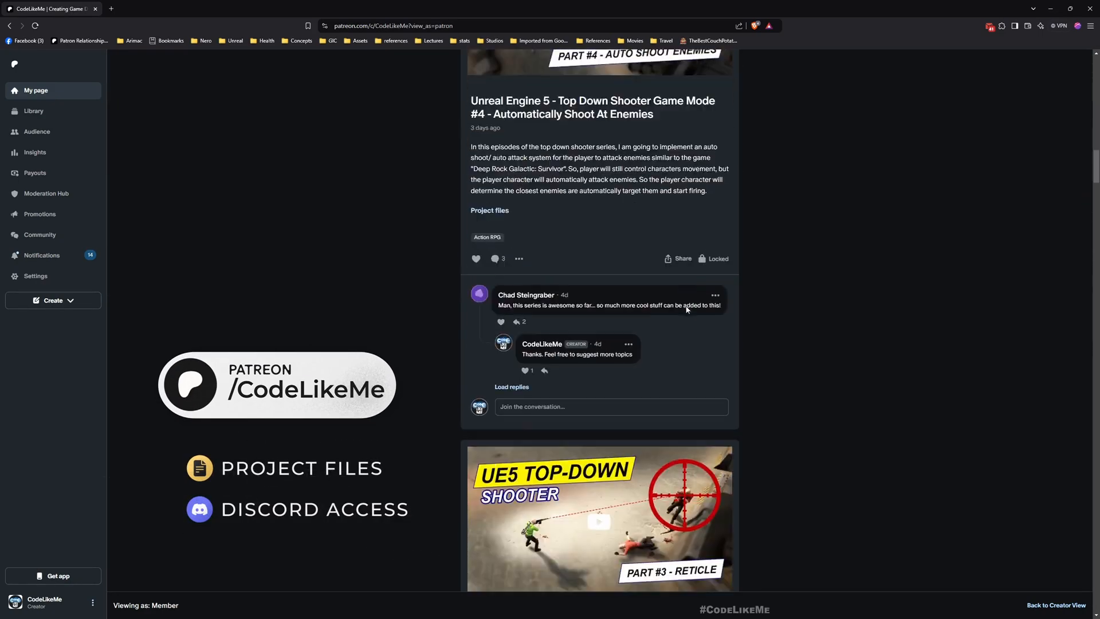
scroll(down, 3)
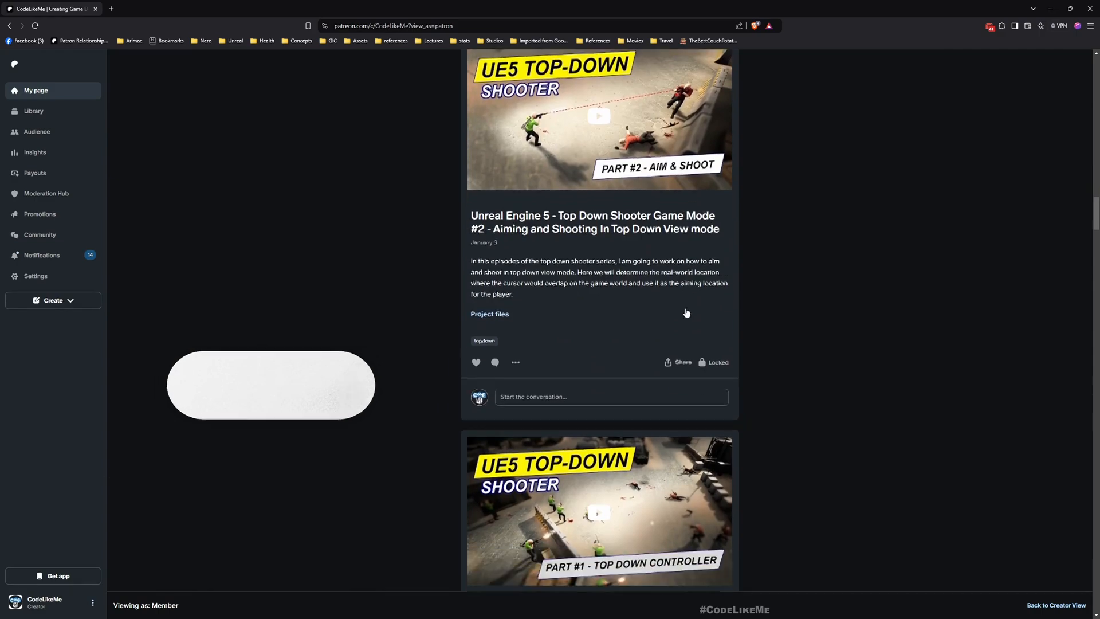
scroll(down, 3)
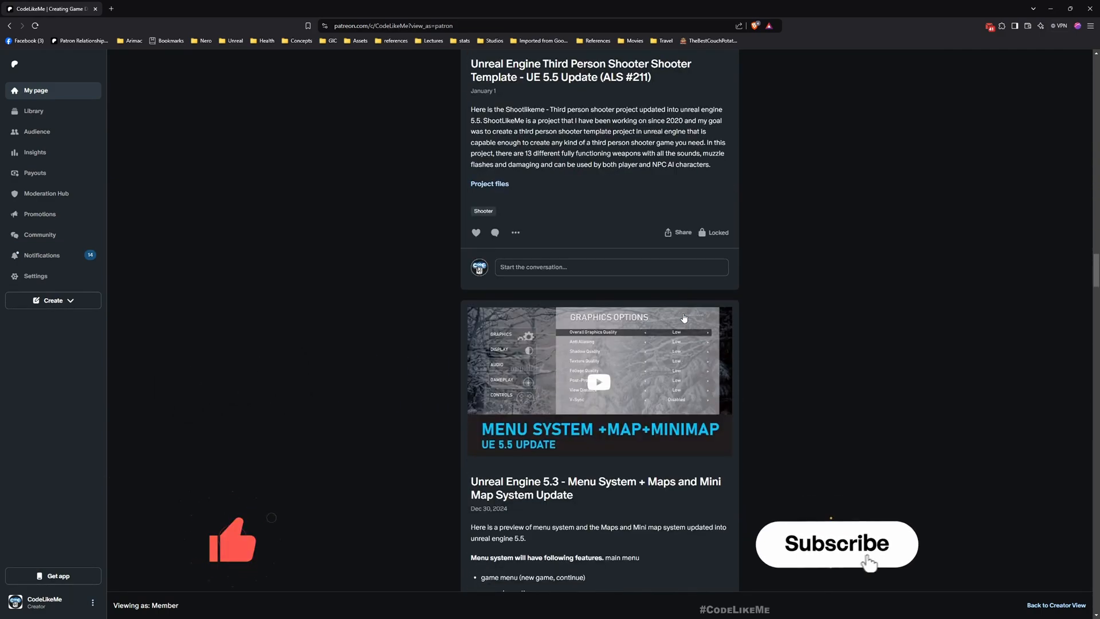